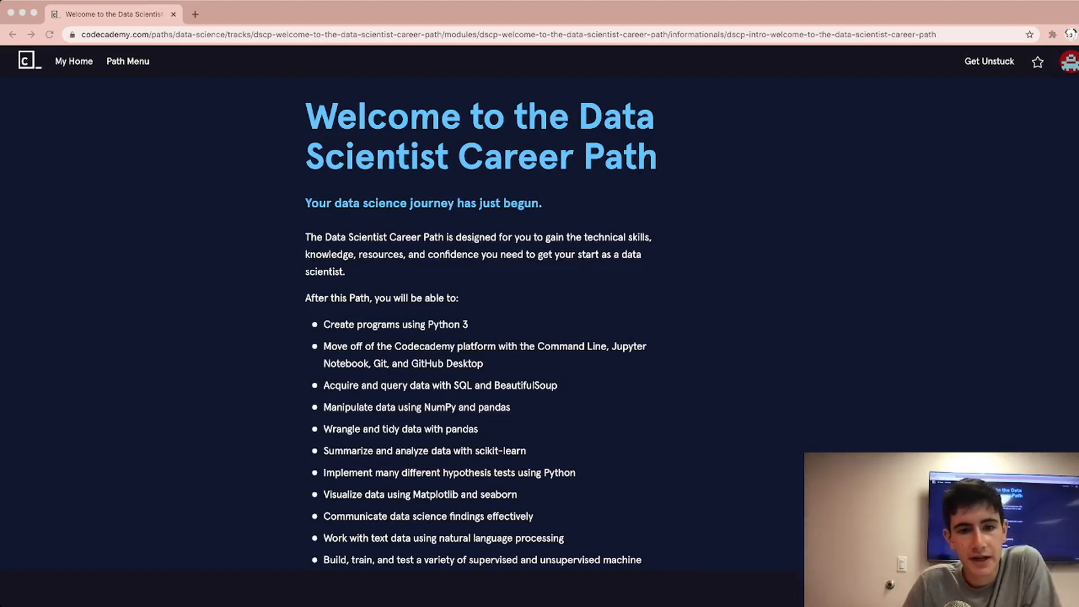
Read through the Welcome to the Data Scientist Career Path page to the end
{"action": "scroll", "scroll_direction": "down", "scroll_amount": 3}
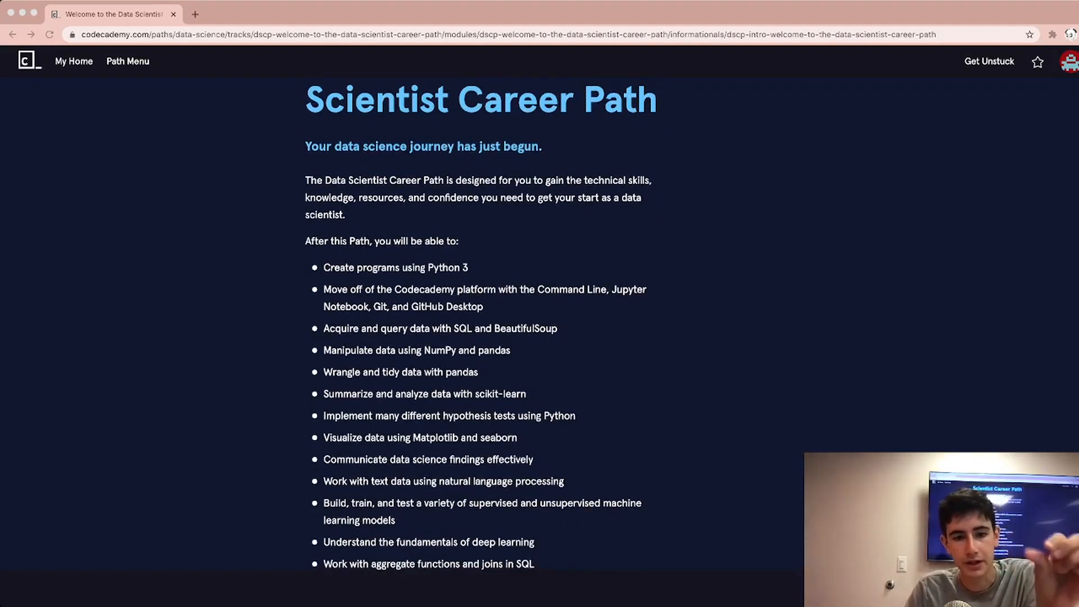
{"action": "scroll", "scroll_direction": "down", "scroll_amount": 3}
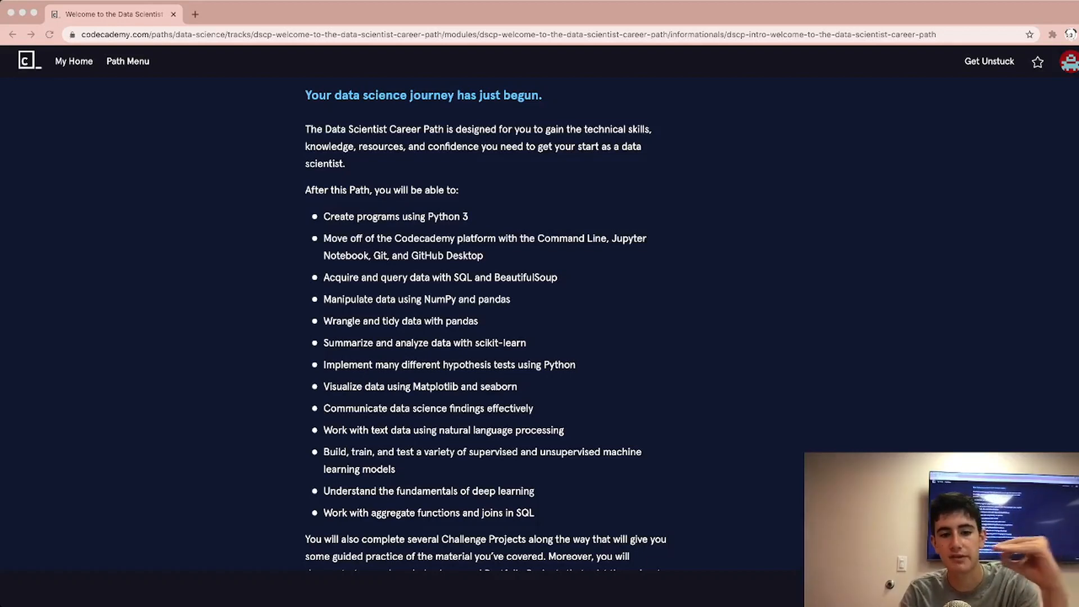
{"action": "scroll", "scroll_direction": "down", "scroll_amount": 3}
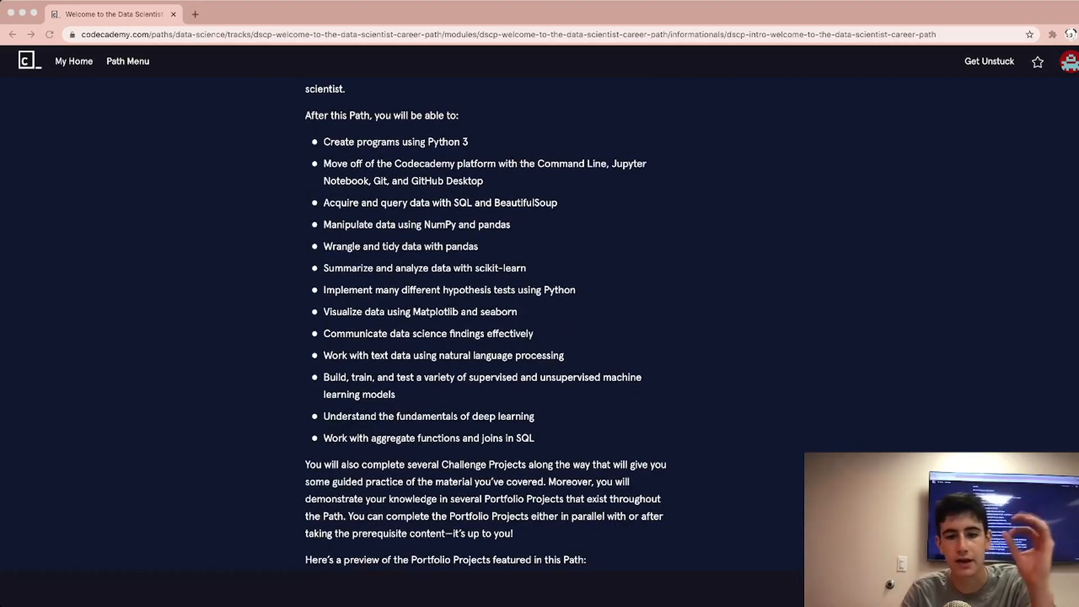
{"action": "scroll", "scroll_direction": "down", "scroll_amount": 3}
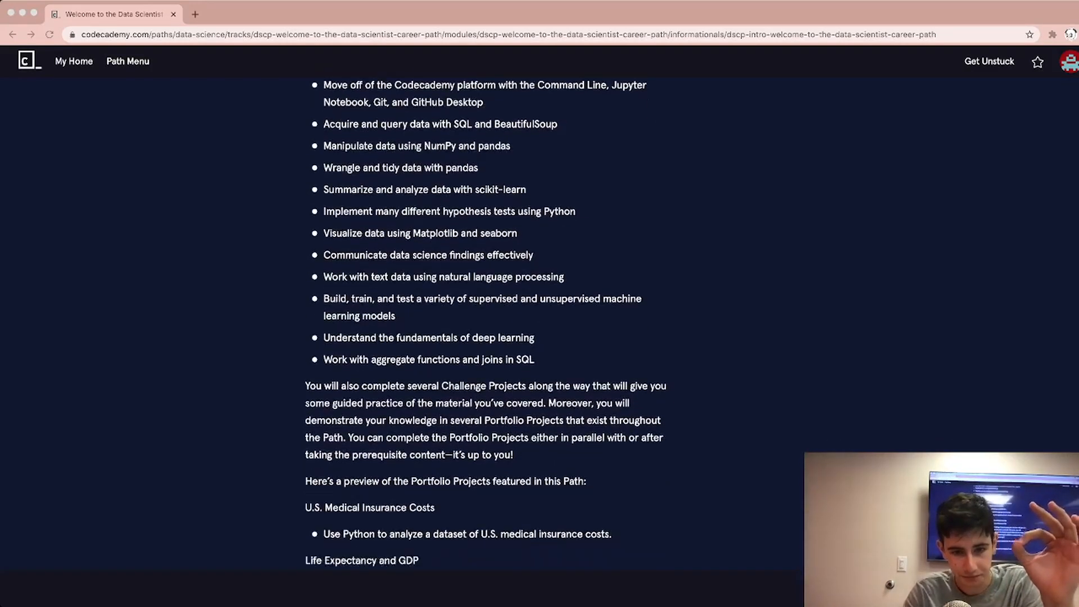
{"action": "scroll", "scroll_direction": "down", "scroll_amount": 3}
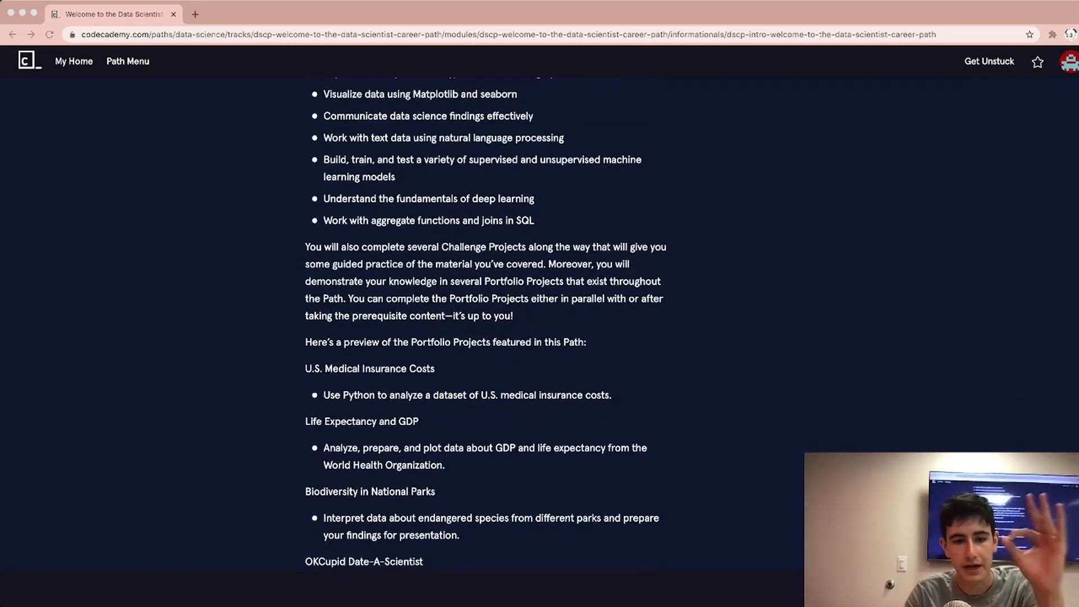
{"action": "scroll", "scroll_direction": "down", "scroll_amount": 3}
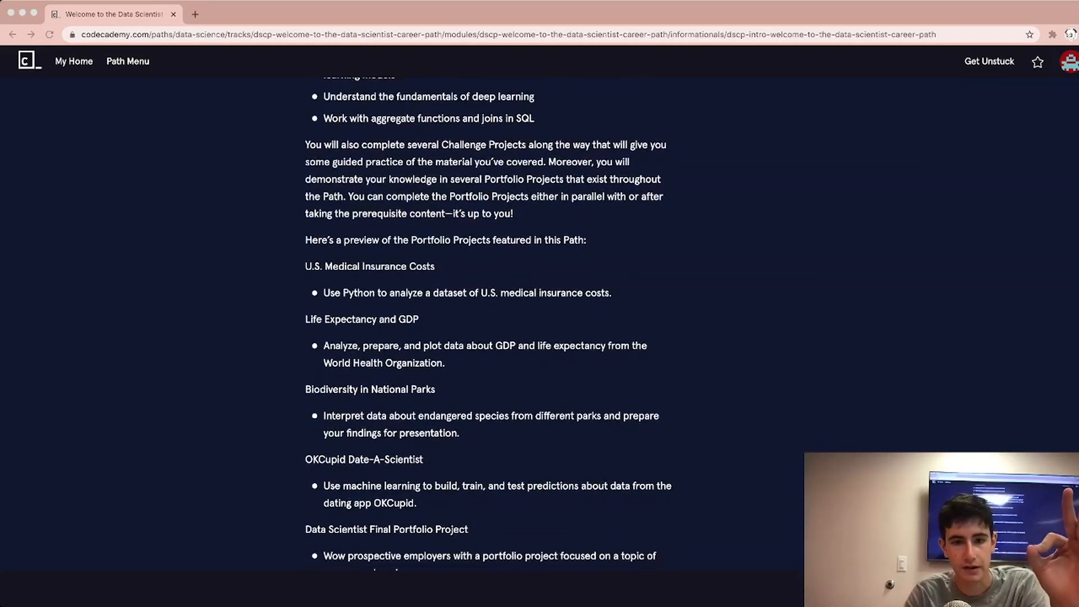
{"action": "scroll", "scroll_direction": "down", "scroll_amount": 3}
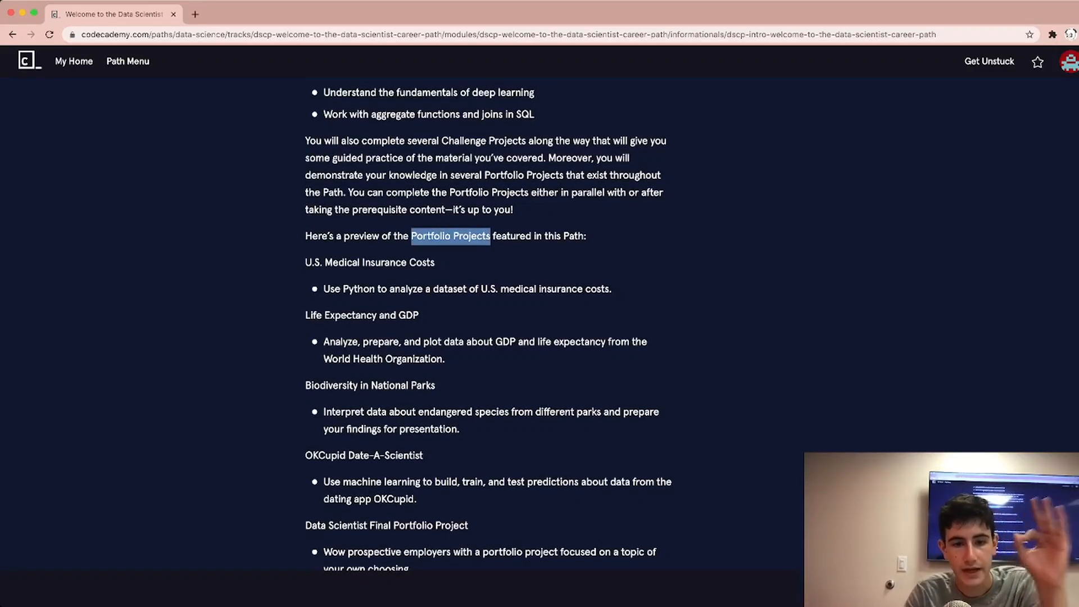
{"action": "scroll", "scroll_direction": "down", "scroll_amount": 3}
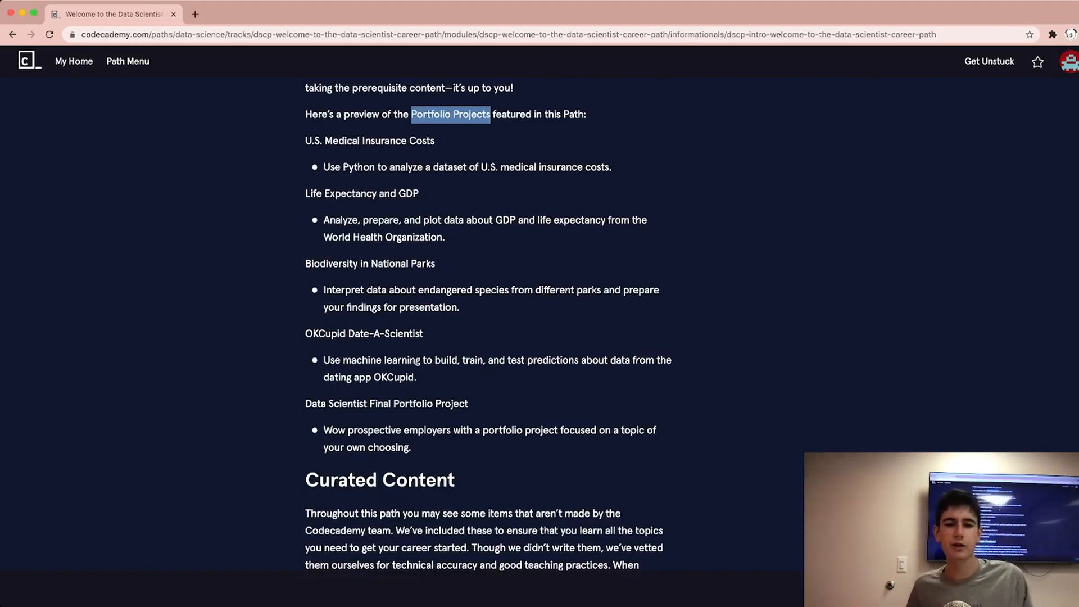
{"action": "scroll", "scroll_direction": "down", "scroll_amount": 3}
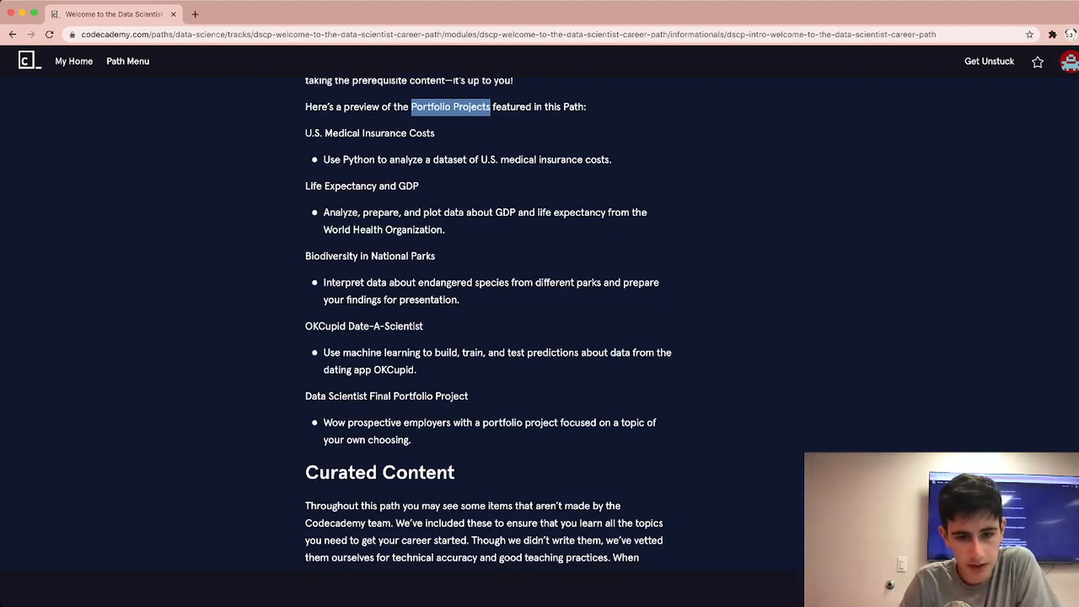
{"action": "scroll", "scroll_direction": "down", "scroll_amount": 3}
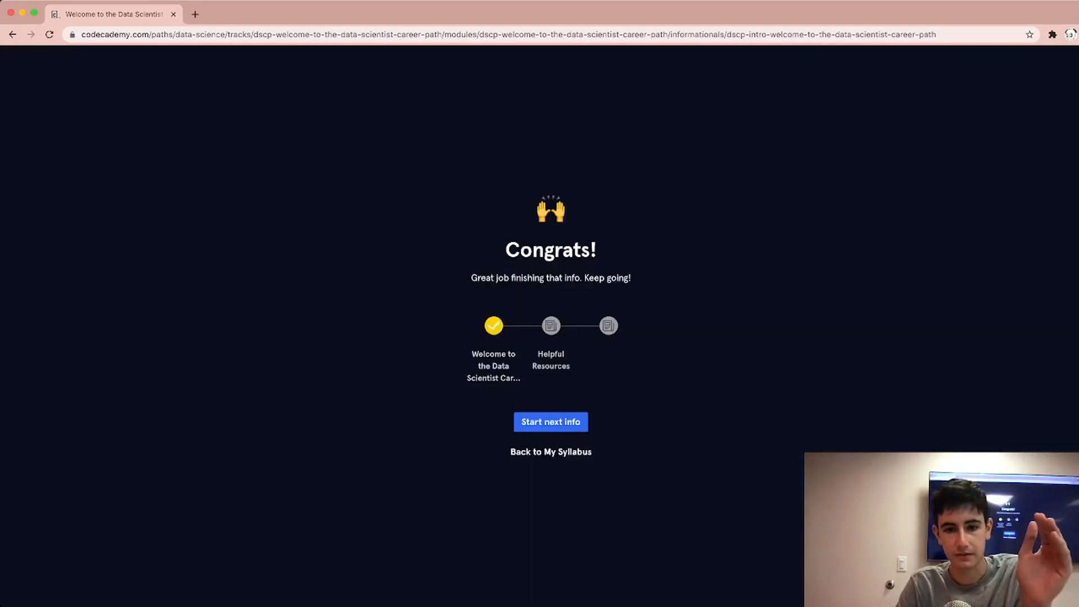
Start the Helpful Resources reading and scroll through its resources and books list
{"action": "left_click", "coordinate": [549, 421]}
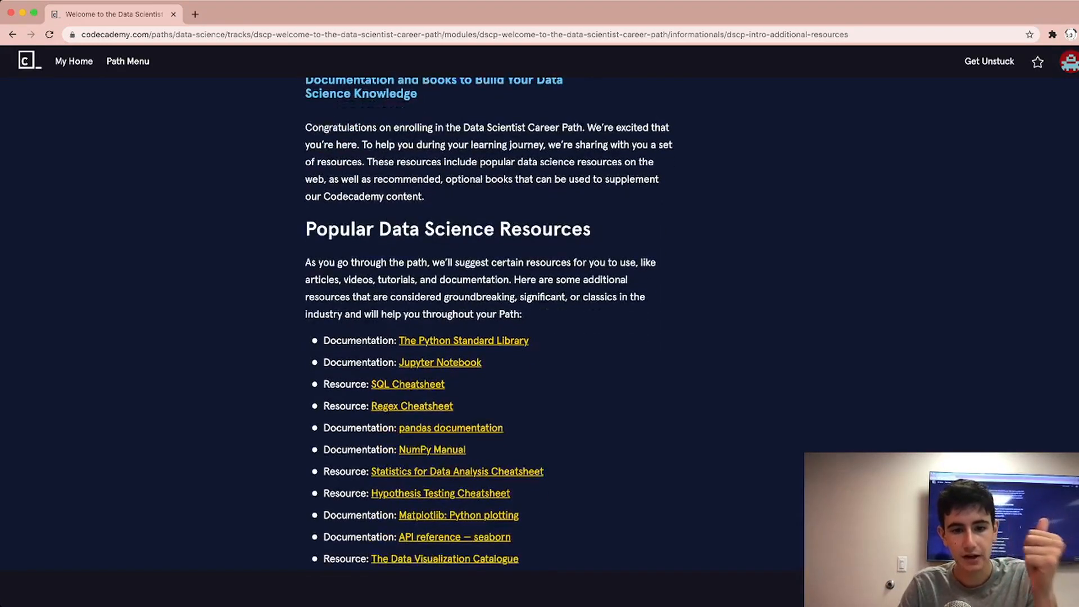
{"action": "scroll", "scroll_direction": "down", "scroll_amount": 3}
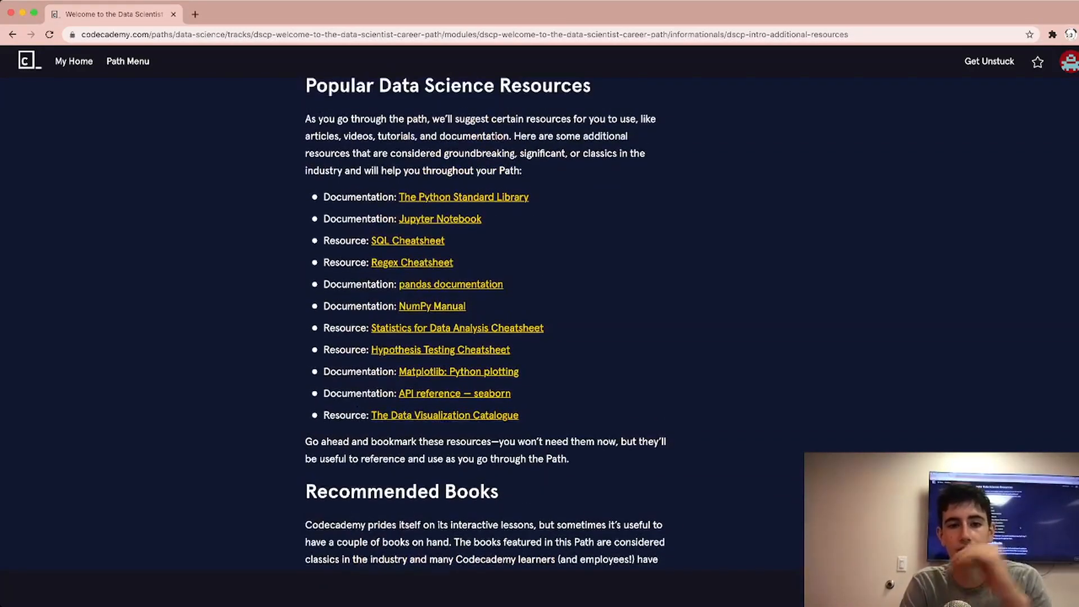
{"action": "scroll", "scroll_direction": "down", "scroll_amount": 3}
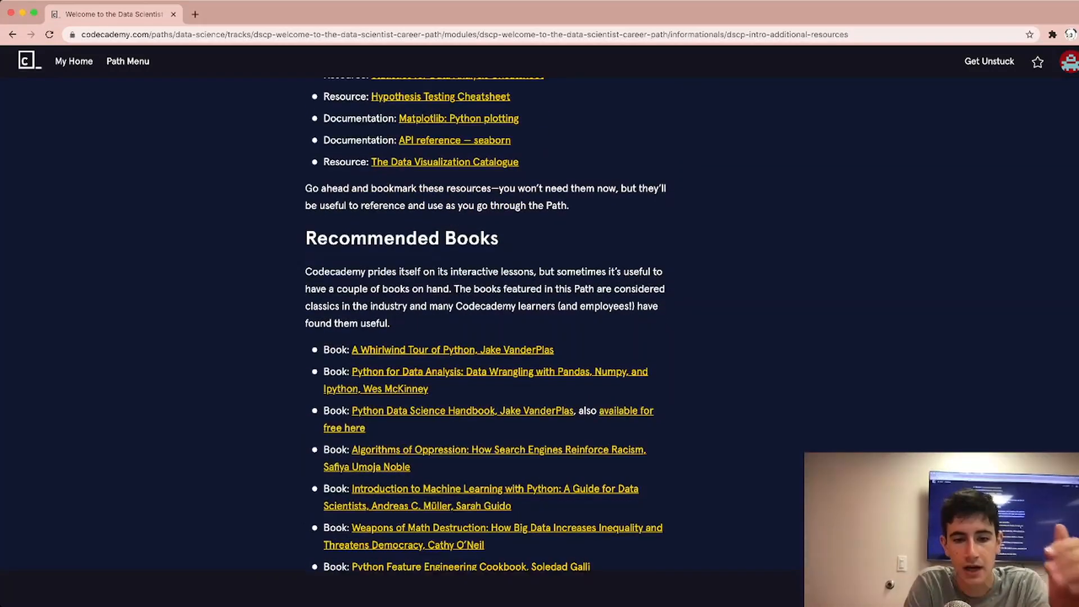
{"action": "scroll", "scroll_direction": "down", "scroll_amount": 3}
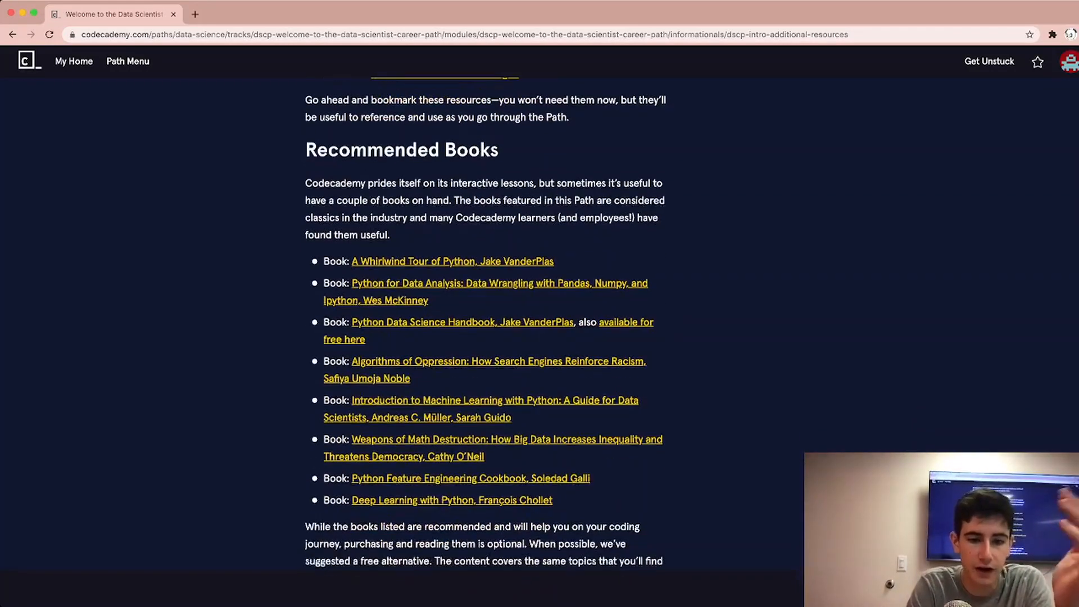
{"action": "scroll", "scroll_direction": "down", "scroll_amount": 3}
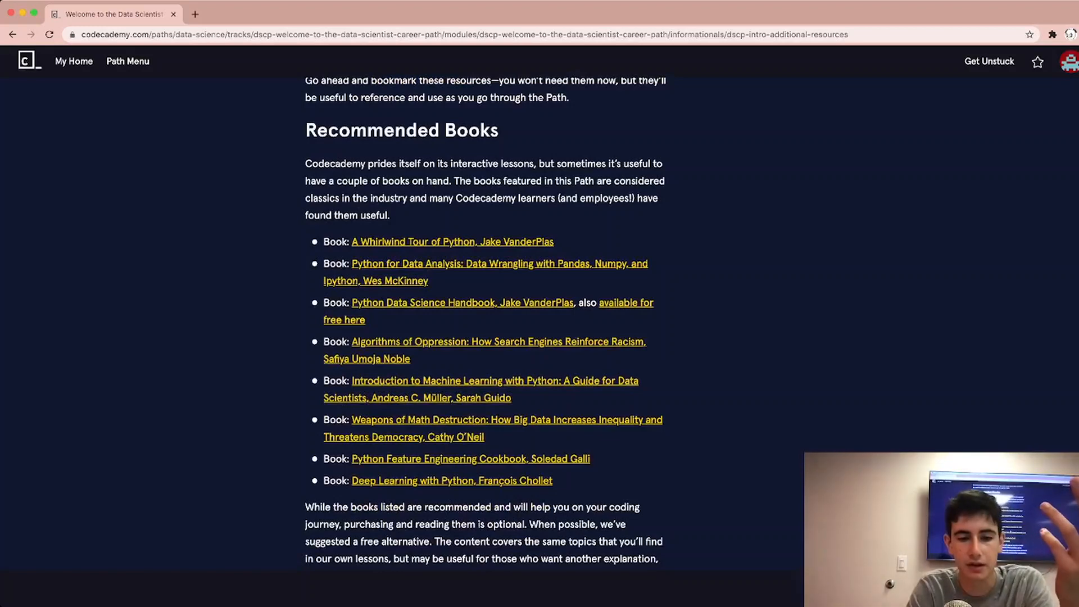
{"action": "scroll", "scroll_direction": "down", "scroll_amount": 3}
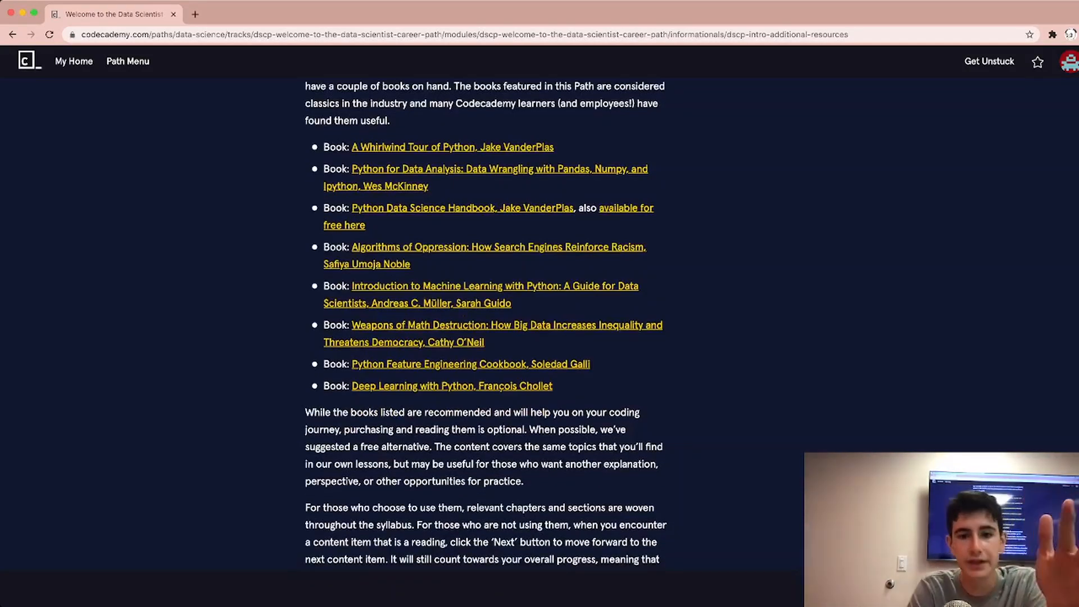
{"action": "scroll", "scroll_direction": "down", "scroll_amount": 3}
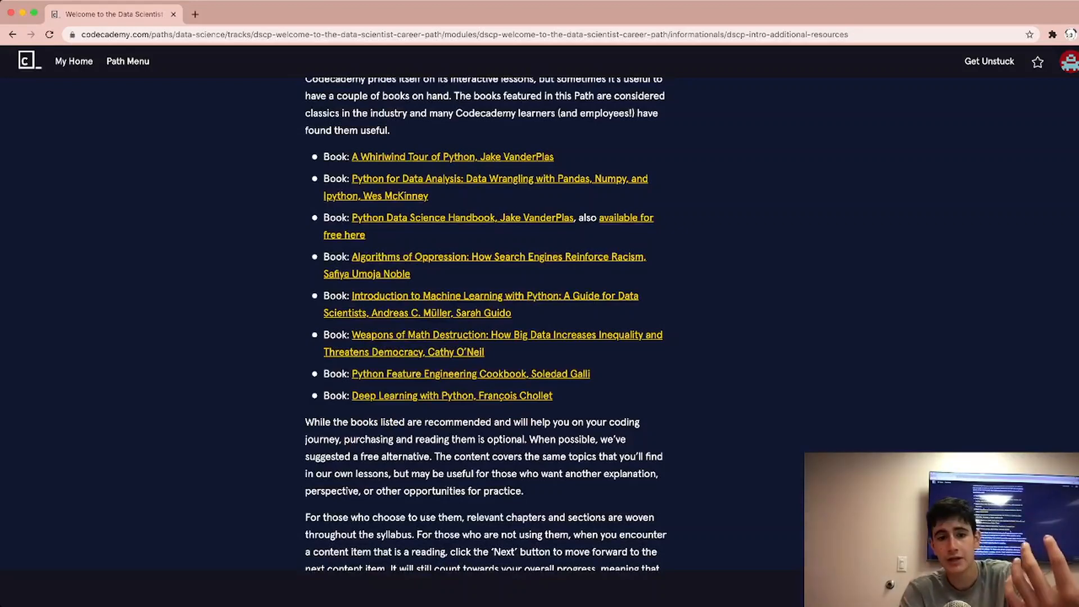
{"action": "scroll", "scroll_direction": "down", "scroll_amount": 3}
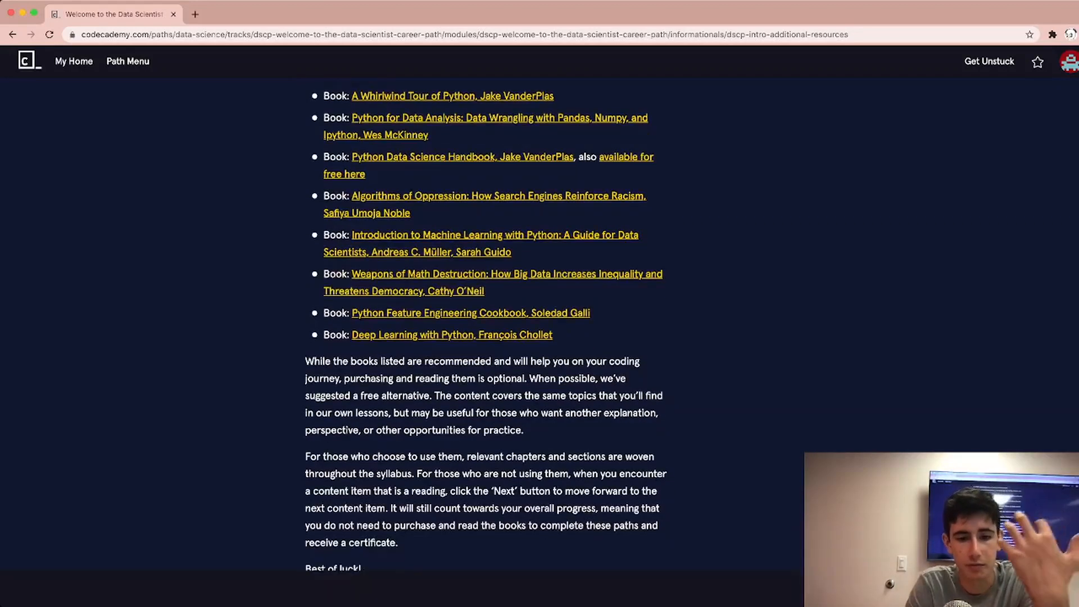
{"action": "scroll", "scroll_direction": "down", "scroll_amount": 3}
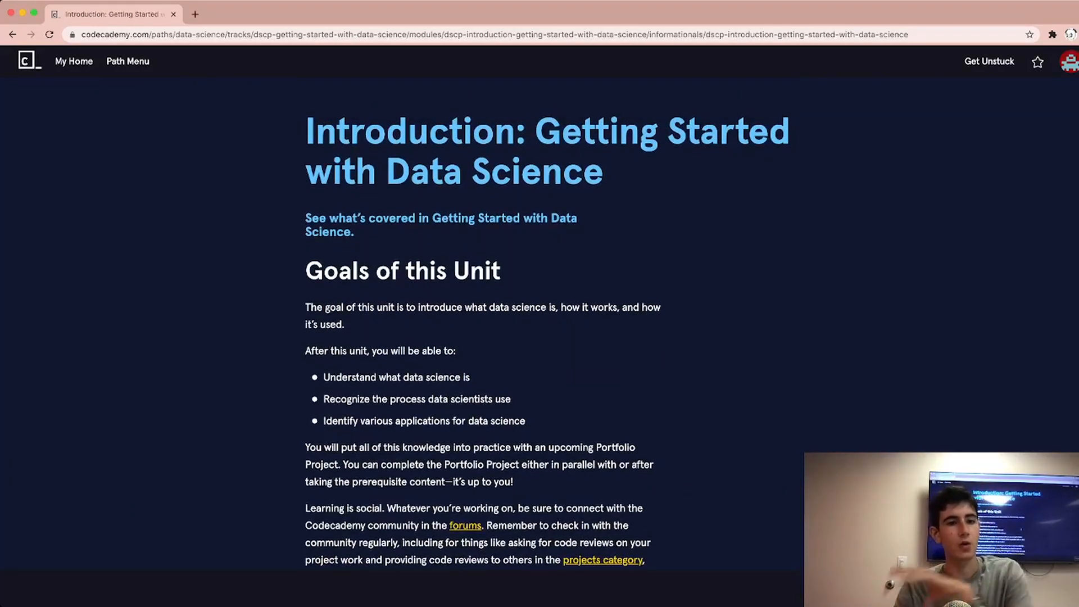
Scroll past the Introduction: Getting Started with Data Science unit overview
{"action": "scroll", "scroll_direction": "down", "scroll_amount": 3}
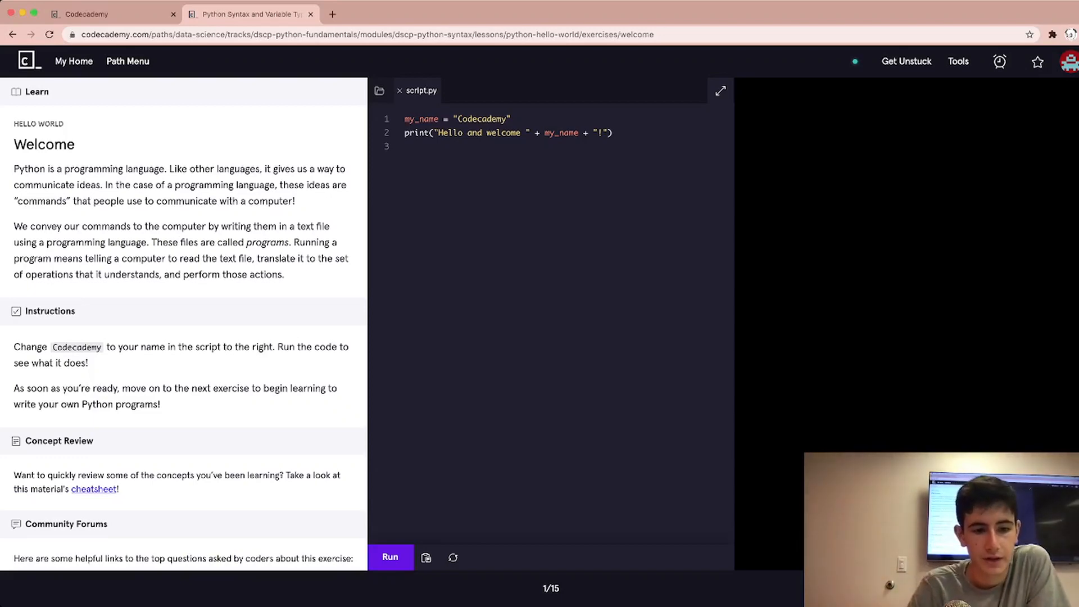
{"action": "scroll", "scroll_direction": "down", "scroll_amount": 3}
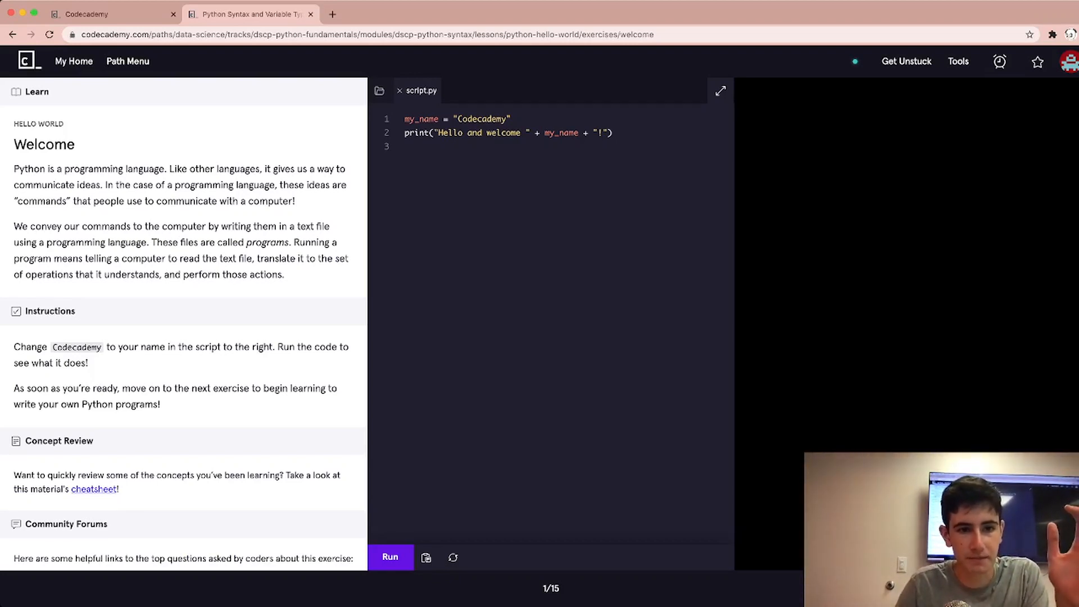
Check Data Scientist path progress (1%) on My Home, then return to Hello World
{"action": "left_click", "coordinate": [469, 13]}
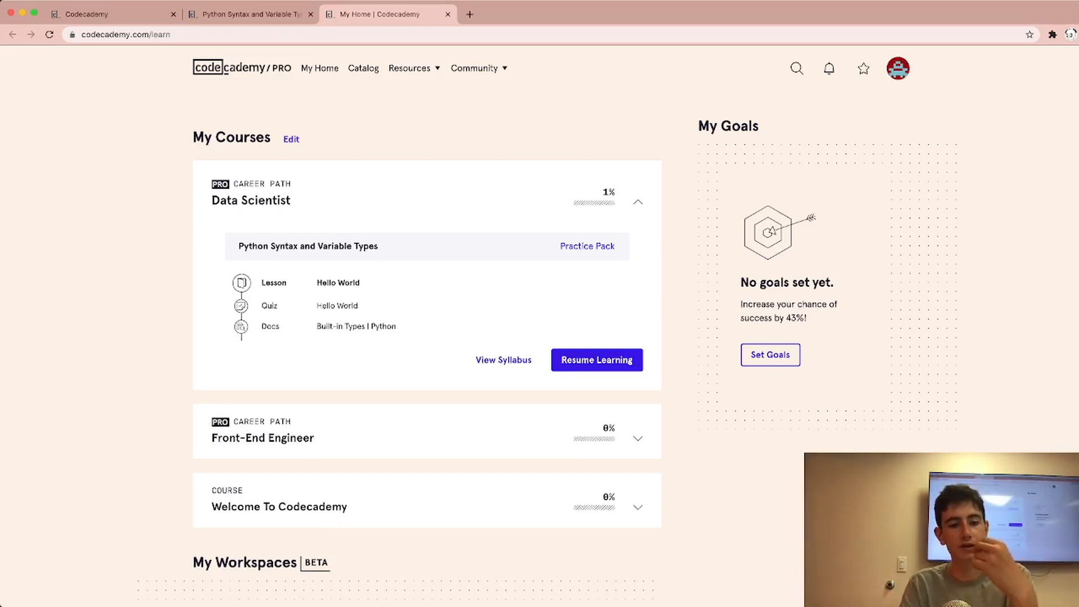
{"action": "scroll", "scroll_direction": "down", "scroll_amount": 3}
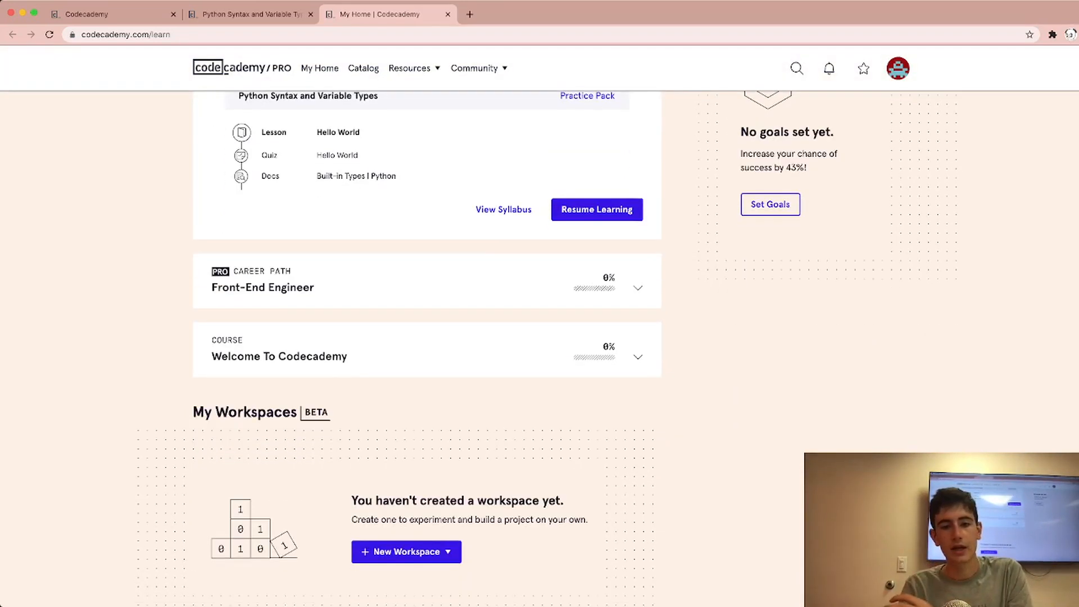
{"action": "scroll", "scroll_direction": "down", "scroll_amount": 3}
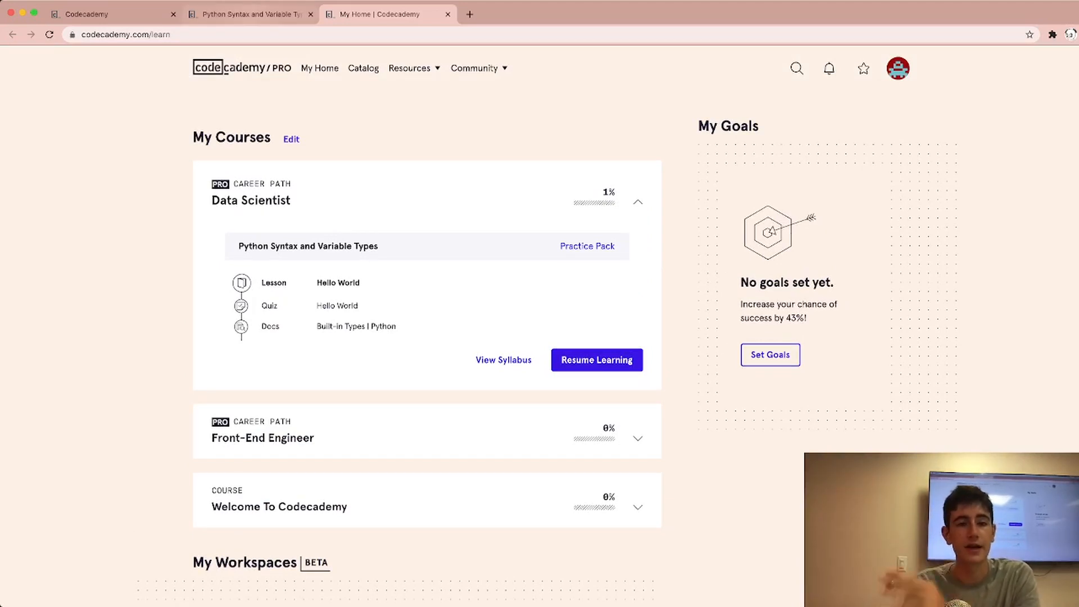
{"action": "left_click", "coordinate": [595, 360]}
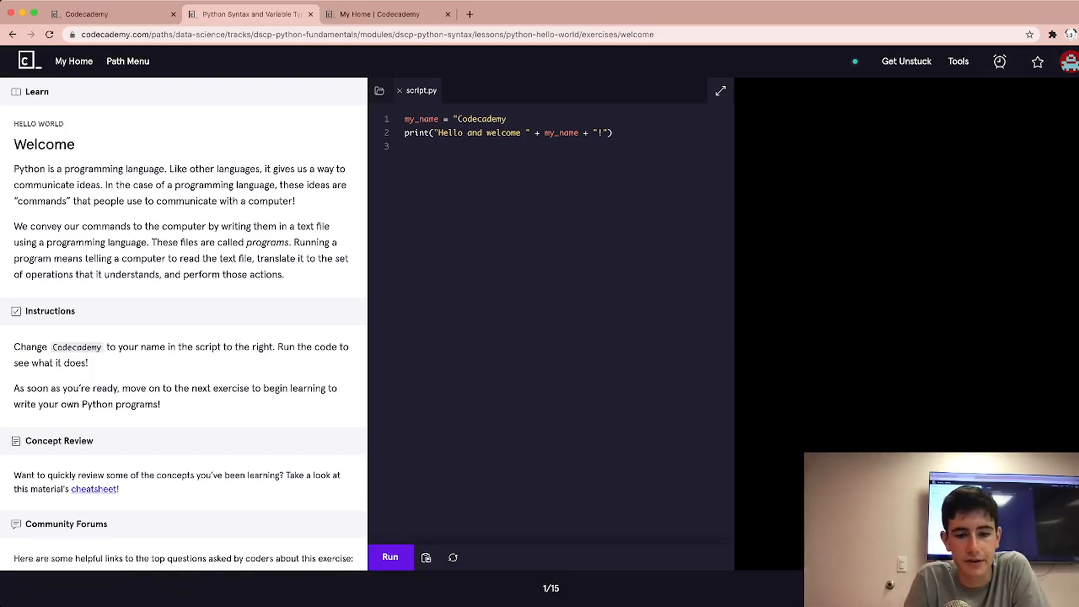
Run the script to see the EOL SyntaxError, then restore the closing quote
{"action": "left_click", "coordinate": [389, 557]}
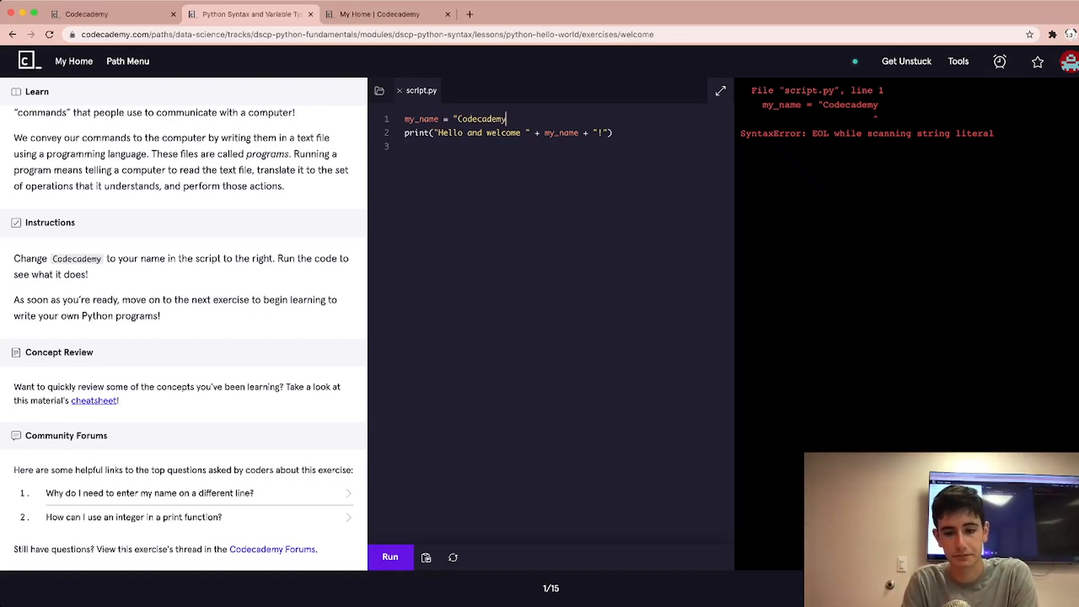
{"action": "type", "text": "\""}
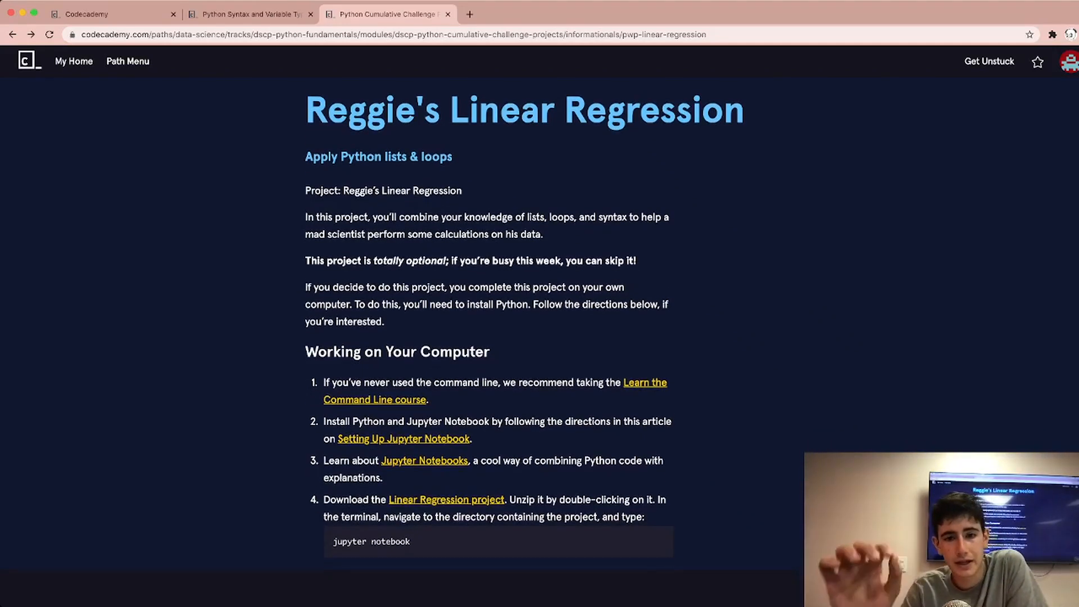
Open the Reggie's Linear Regression project notebook from its instructions page
{"action": "scroll", "scroll_direction": "down", "scroll_amount": 3}
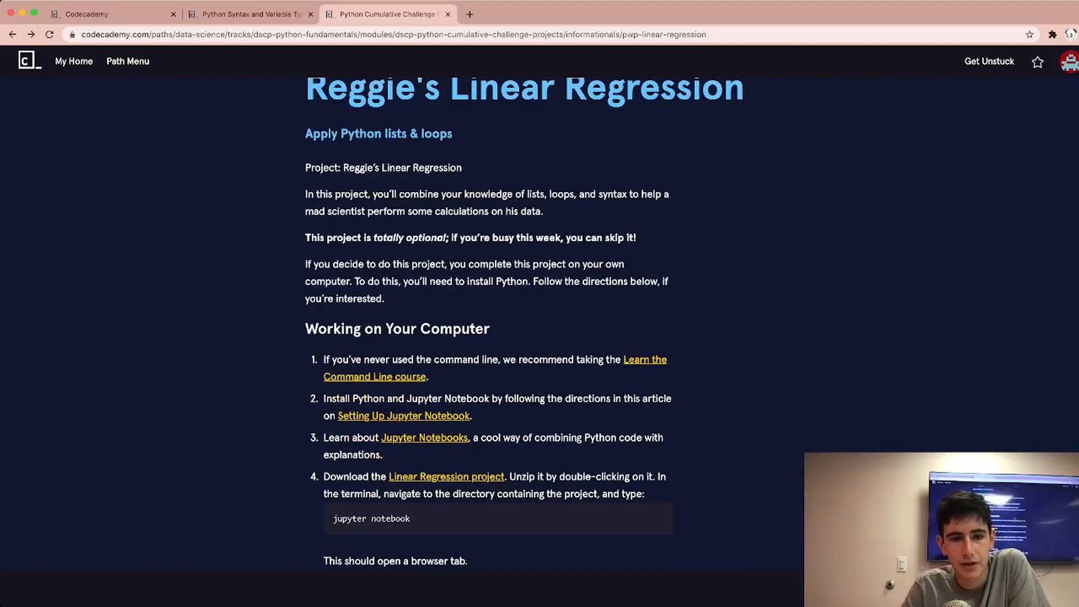
{"action": "scroll", "scroll_direction": "down", "scroll_amount": 3}
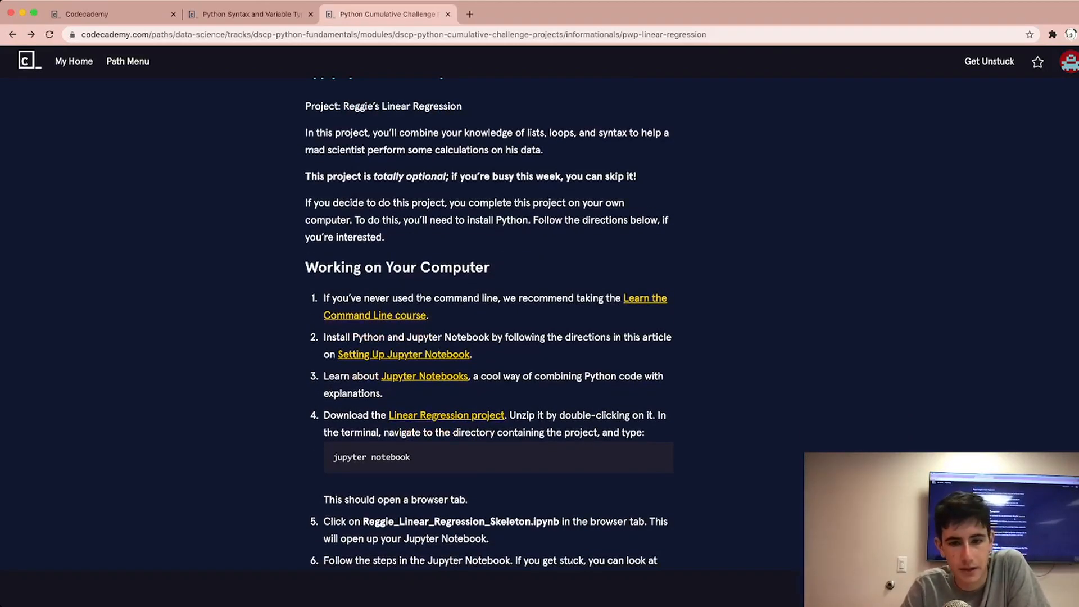
{"action": "scroll", "scroll_direction": "down", "scroll_amount": 3}
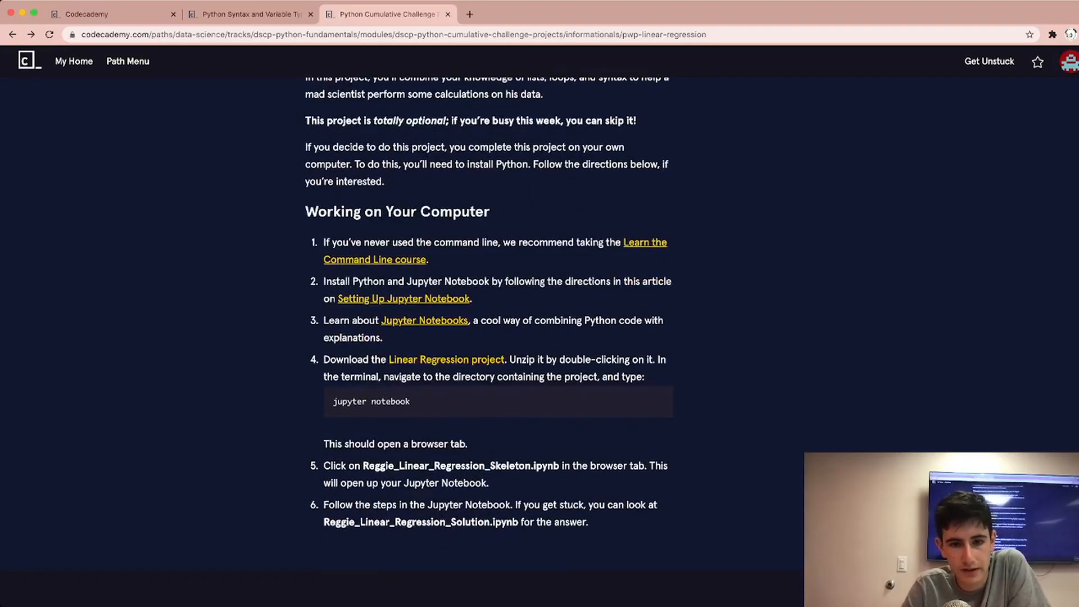
{"action": "left_click", "coordinate": [446, 359]}
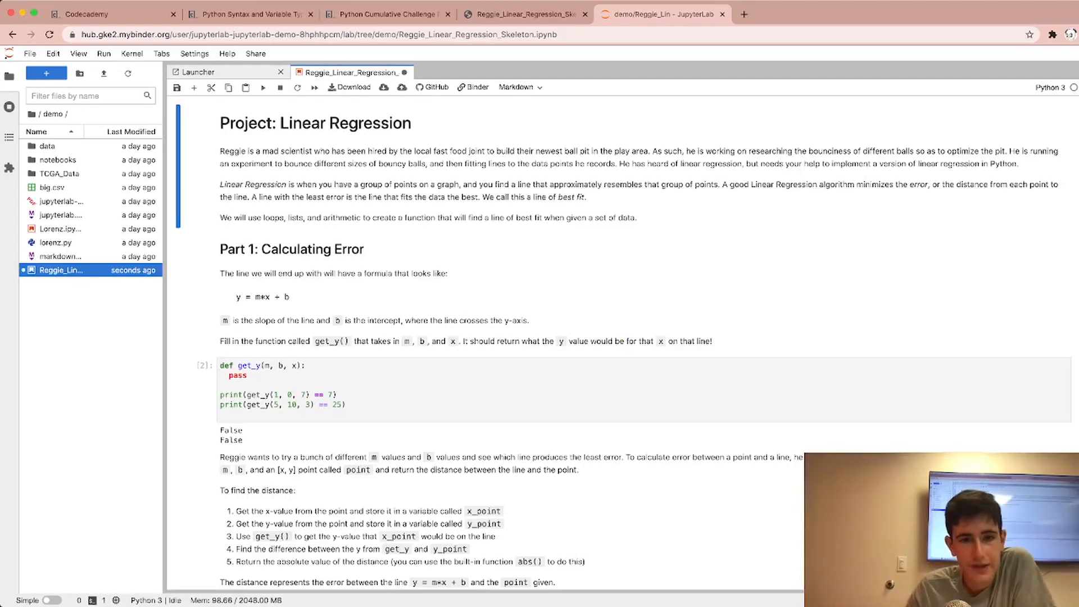
Browse the Reggie_Linear_Regression_Skeleton exercises, then return to Codecademy's cheatsheets tab
{"action": "scroll", "scroll_direction": "down", "scroll_amount": 3}
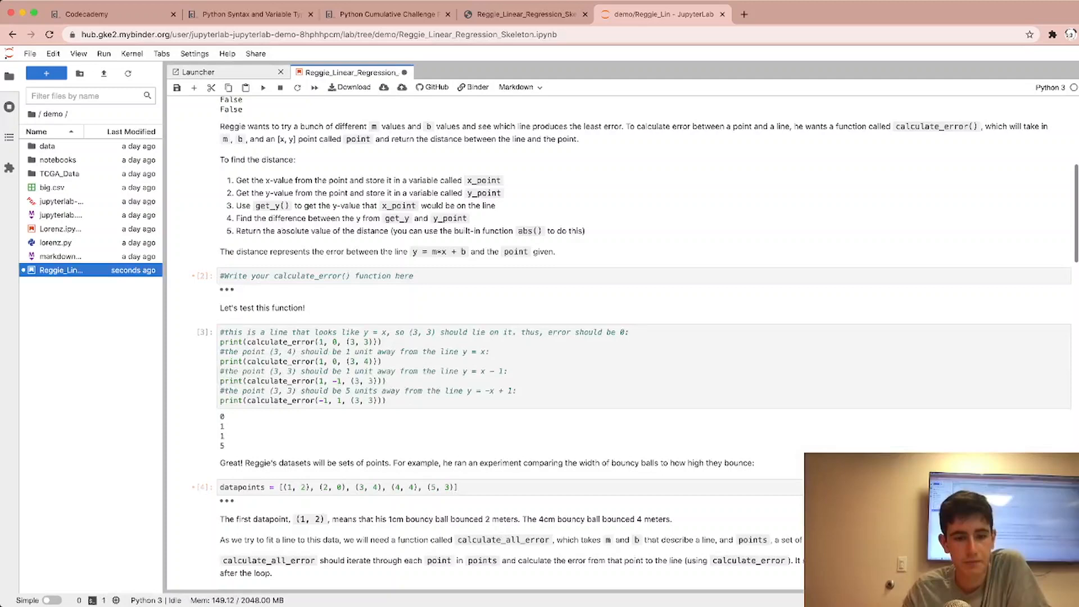
{"action": "scroll", "scroll_direction": "down", "scroll_amount": 3}
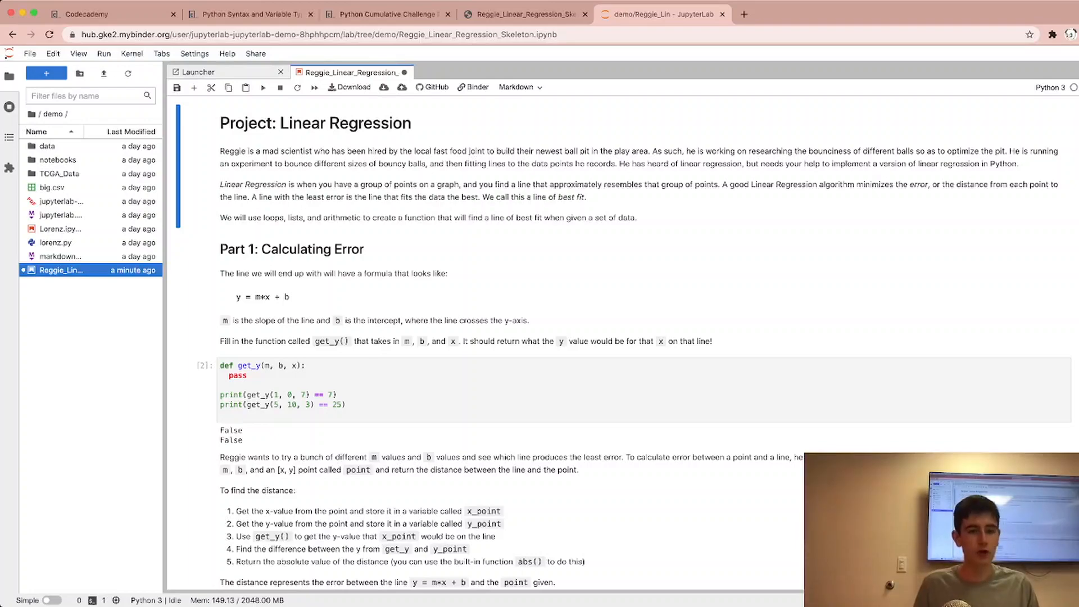
{"action": "scroll", "scroll_direction": "down", "scroll_amount": 3}
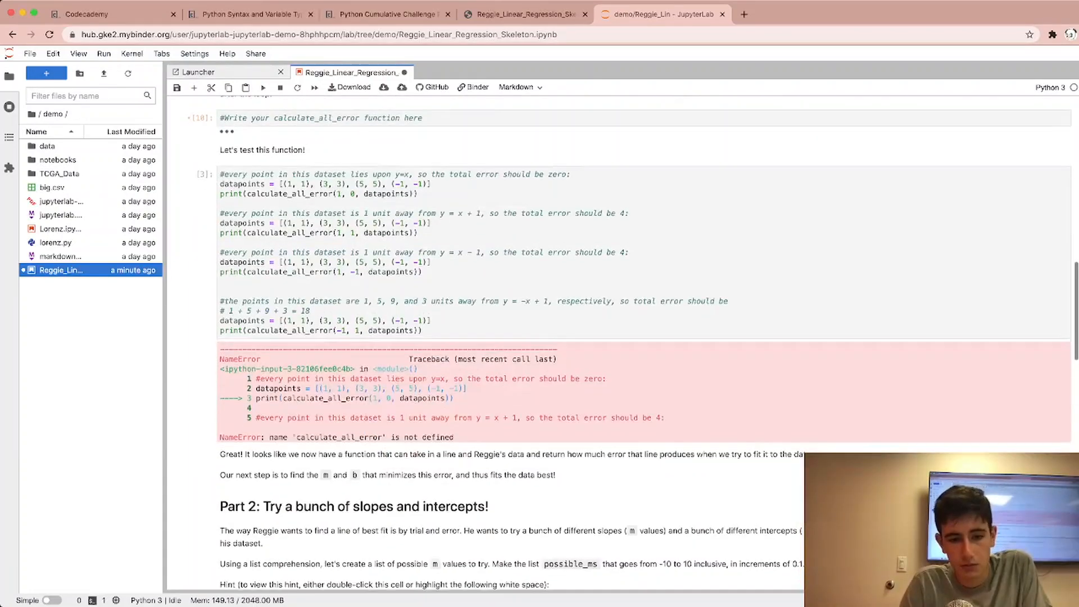
{"action": "scroll", "scroll_direction": "down", "scroll_amount": 3}
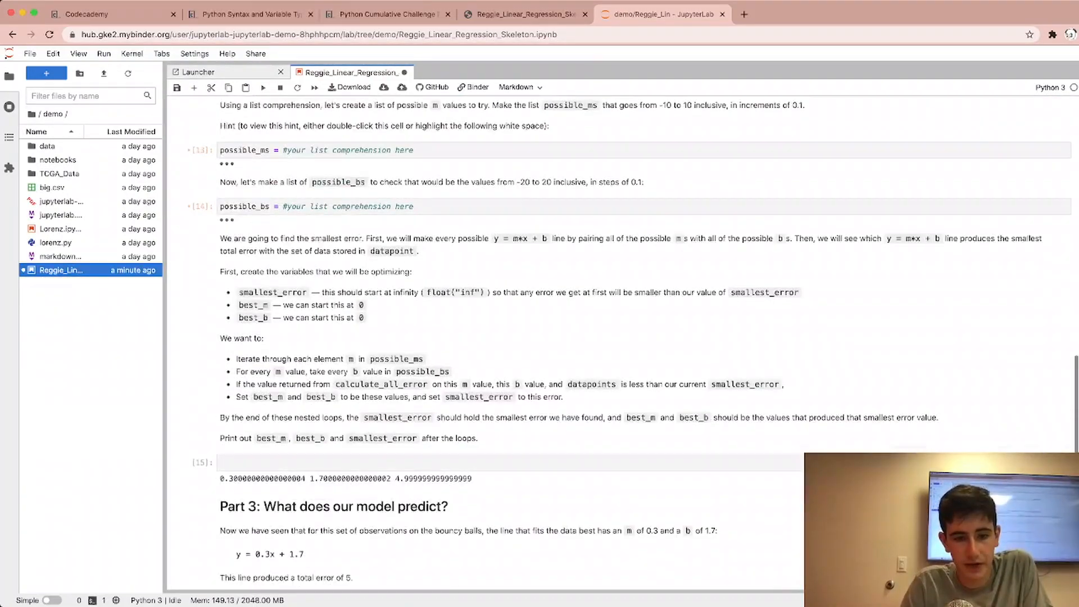
{"action": "scroll", "scroll_direction": "down", "scroll_amount": 3}
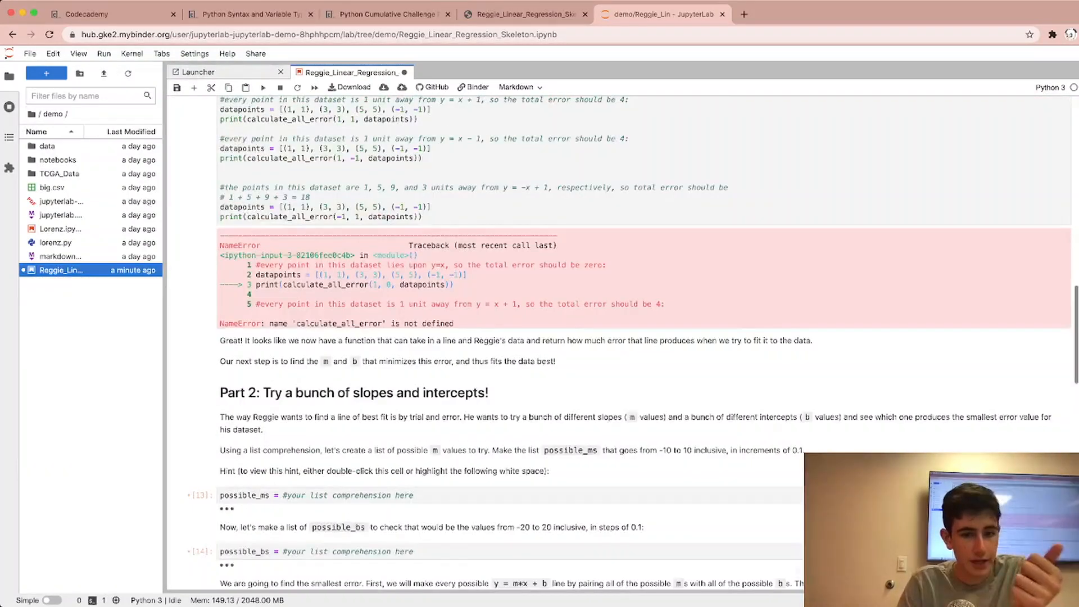
{"action": "scroll", "scroll_direction": "down", "scroll_amount": 3}
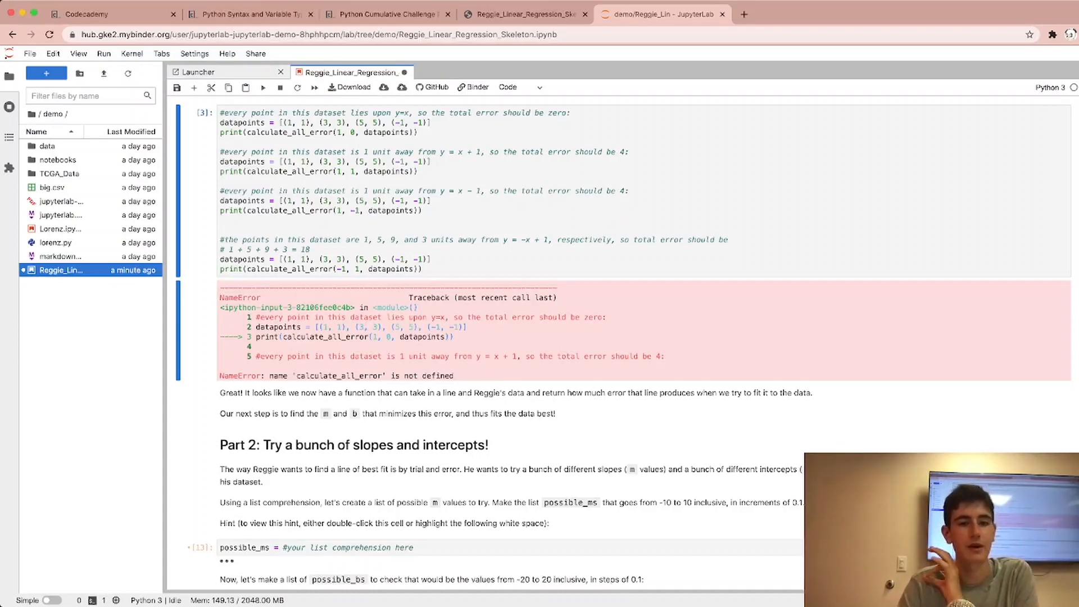
{"action": "scroll", "scroll_direction": "down", "scroll_amount": 3}
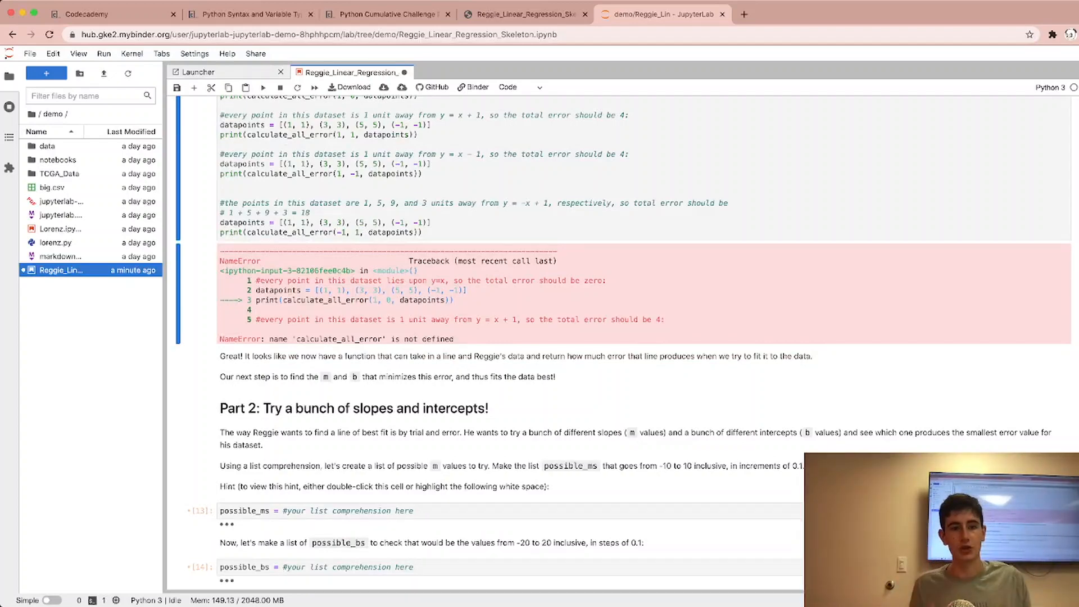
{"action": "left_click", "coordinate": [385, 14]}
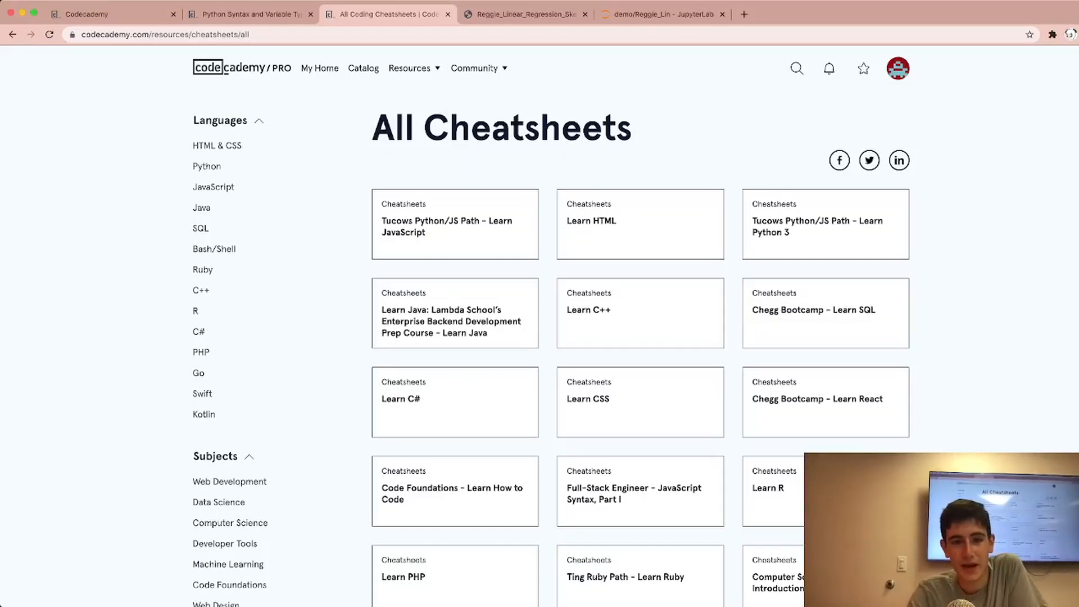
Filter cheatsheets to Python and open the CS101 Python: Hello World cheatsheet
{"action": "left_click", "coordinate": [410, 68]}
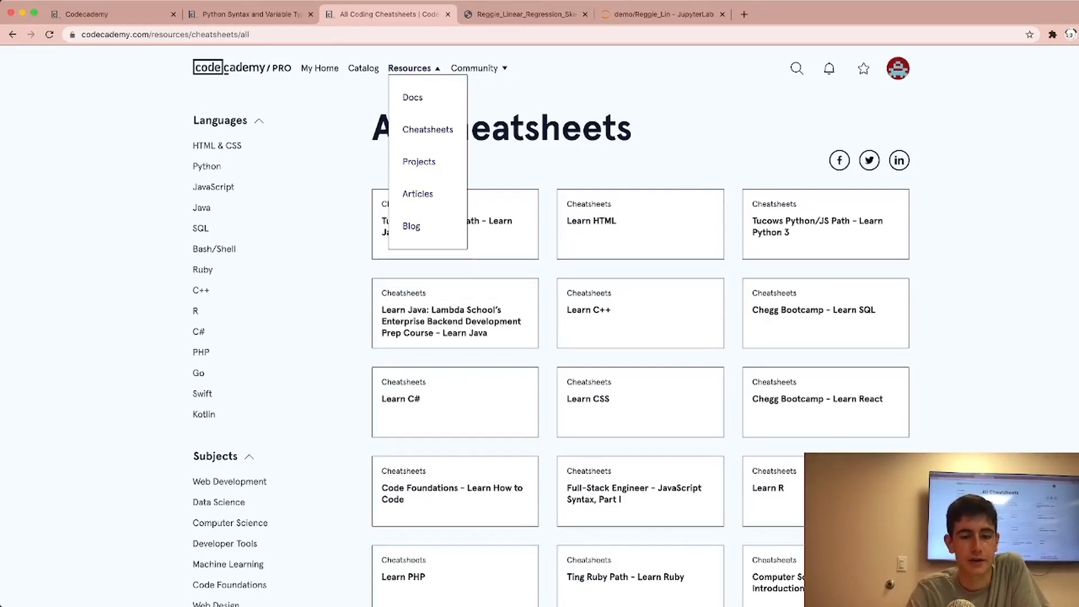
{"action": "left_click", "coordinate": [409, 67]}
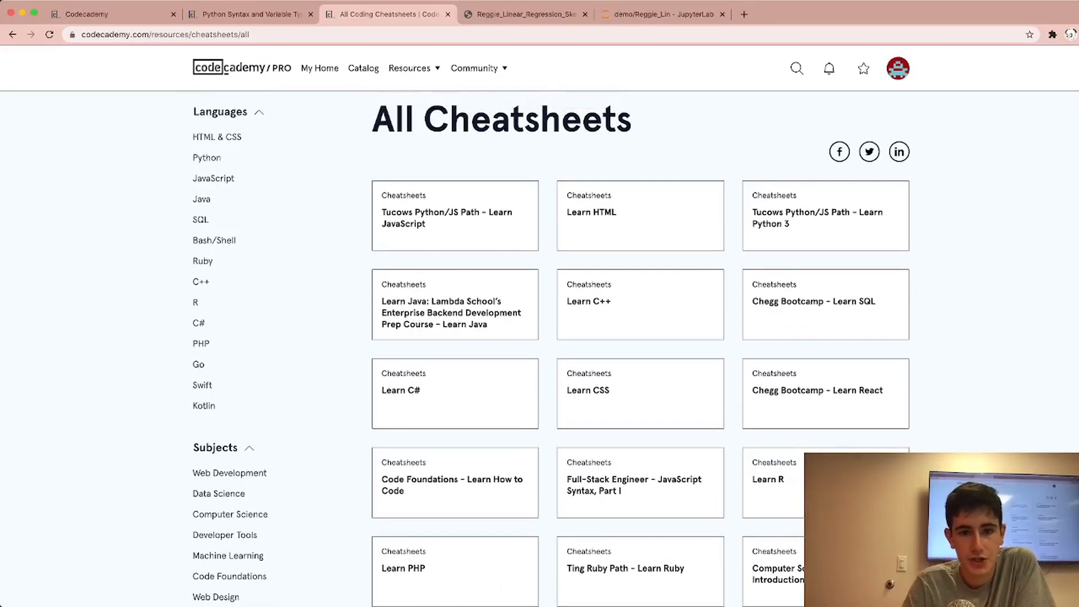
{"action": "left_click", "coordinate": [206, 157]}
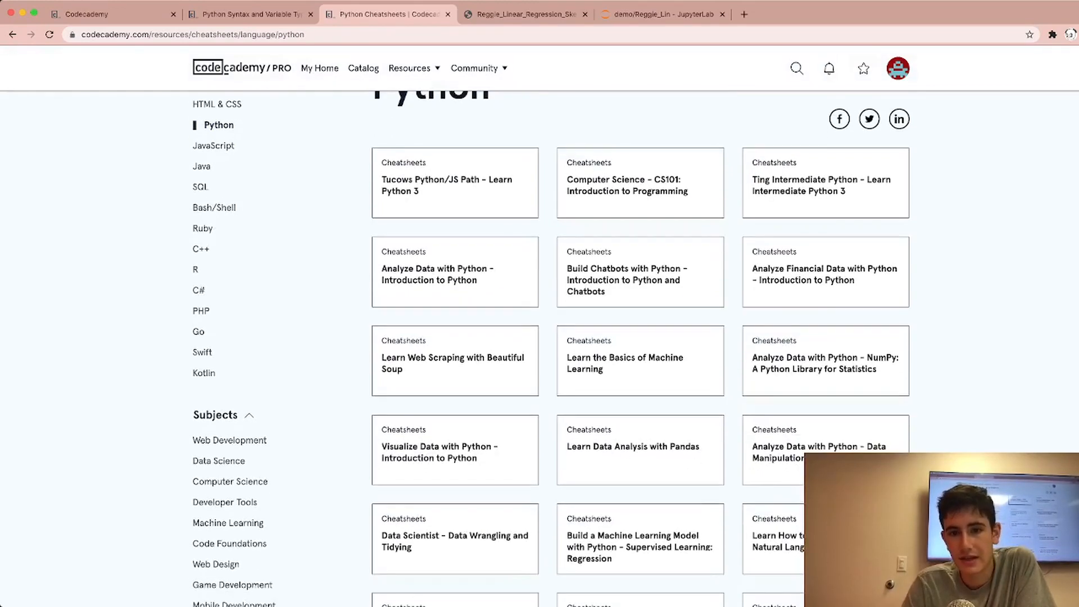
{"action": "left_click", "coordinate": [639, 182]}
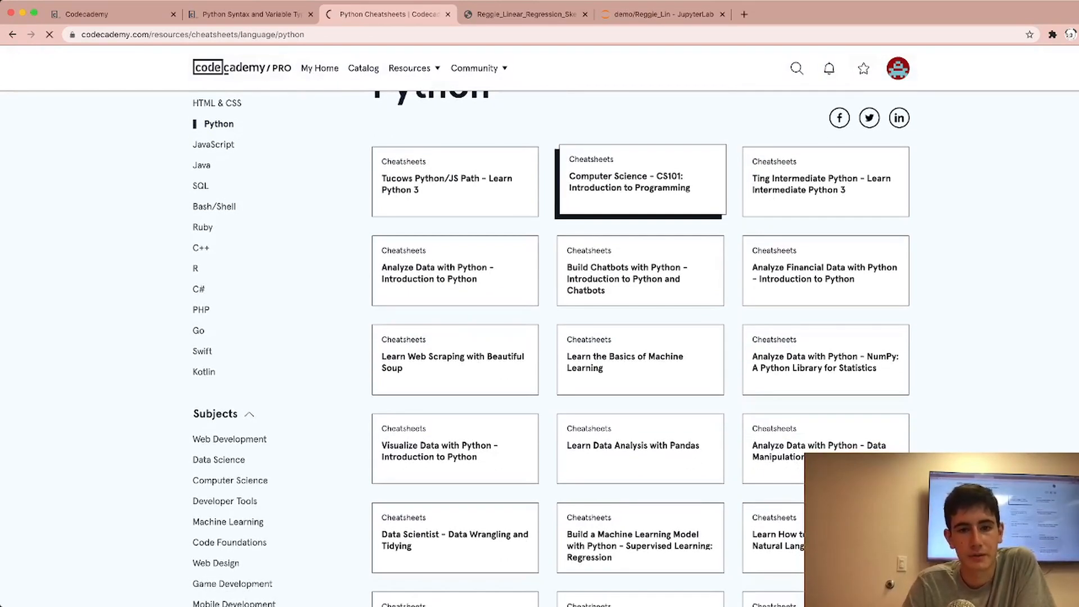
{"action": "left_click", "coordinate": [628, 181]}
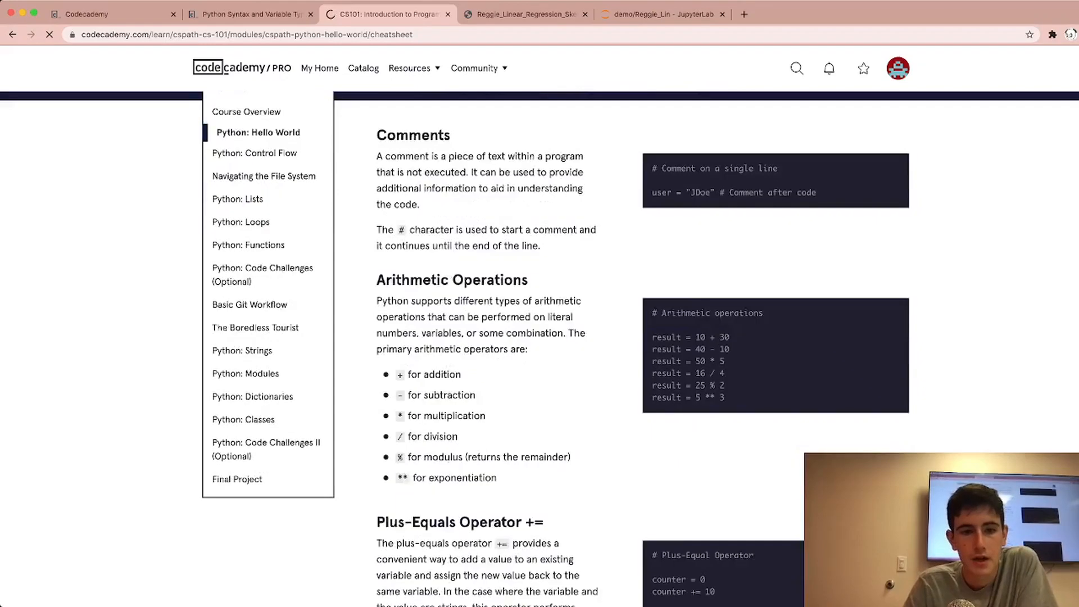
{"action": "scroll", "scroll_direction": "down", "scroll_amount": 3}
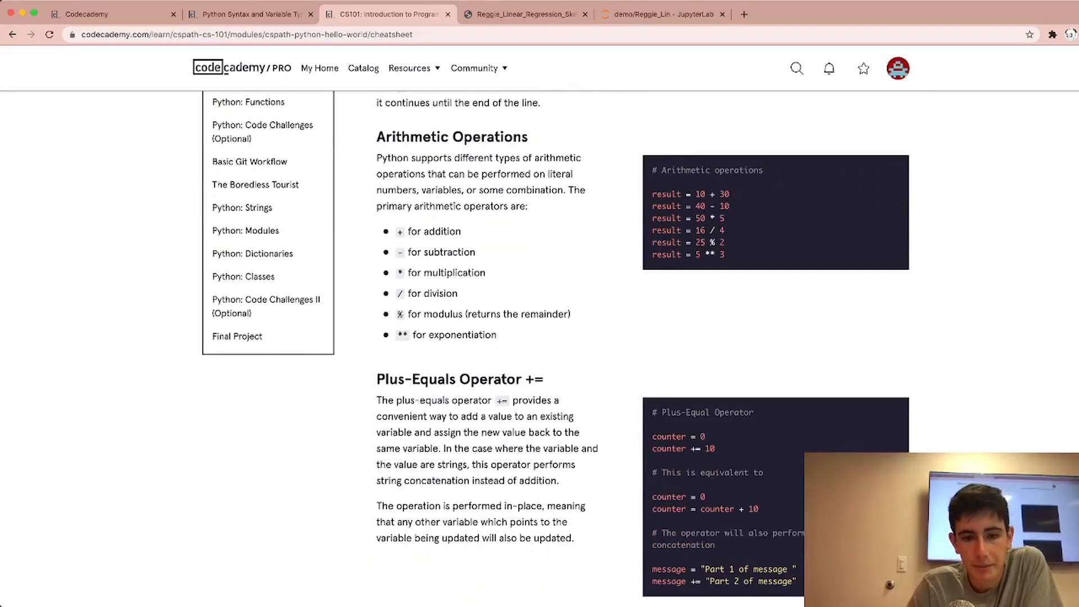
{"action": "scroll", "scroll_direction": "down", "scroll_amount": 3}
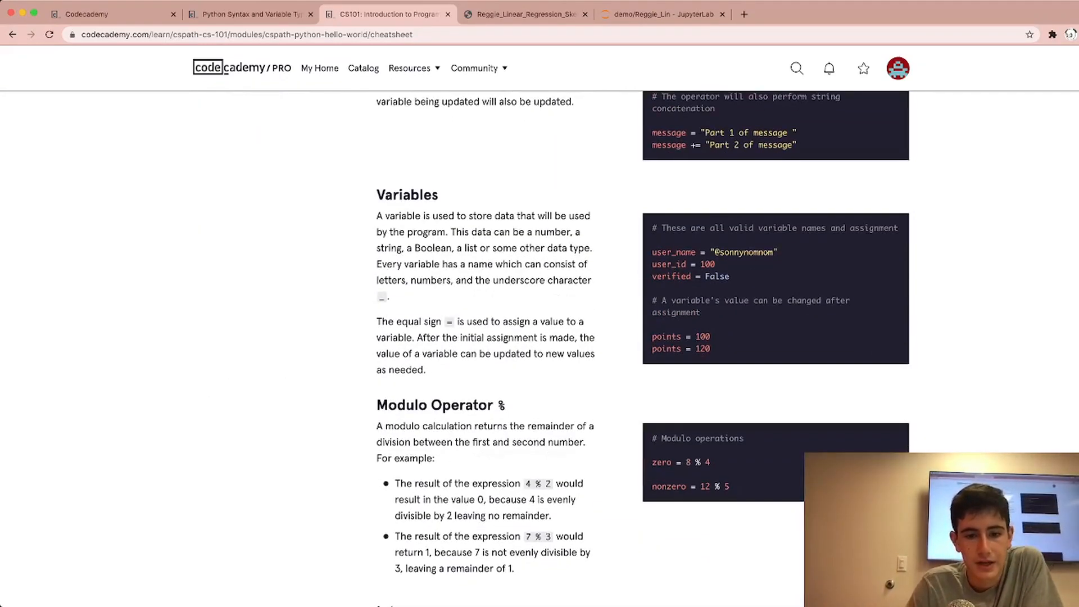
{"action": "scroll", "scroll_direction": "down", "scroll_amount": 3}
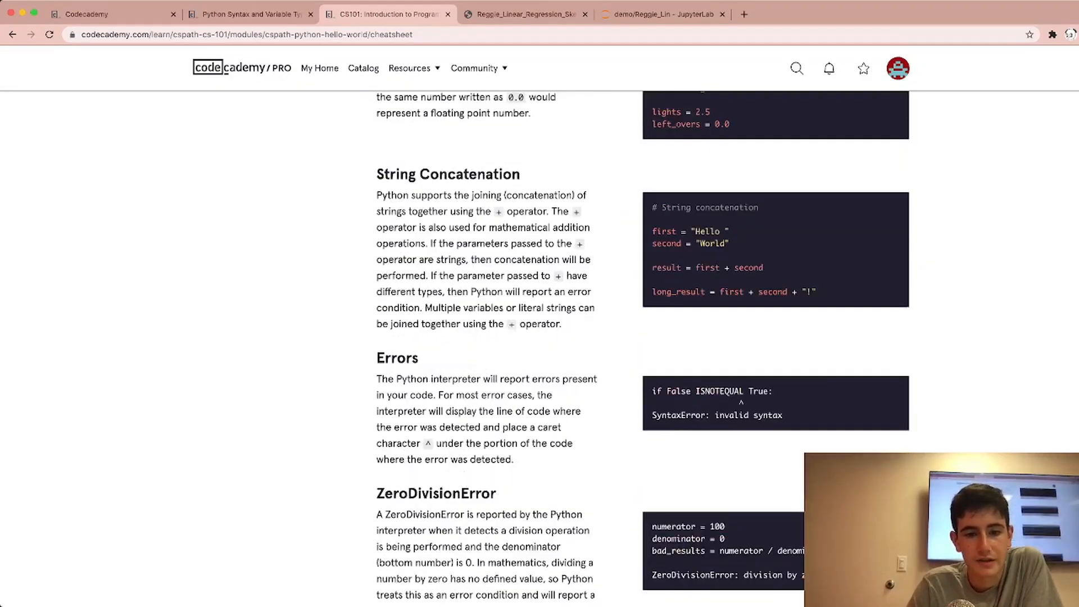
{"action": "scroll", "scroll_direction": "down", "scroll_amount": 3}
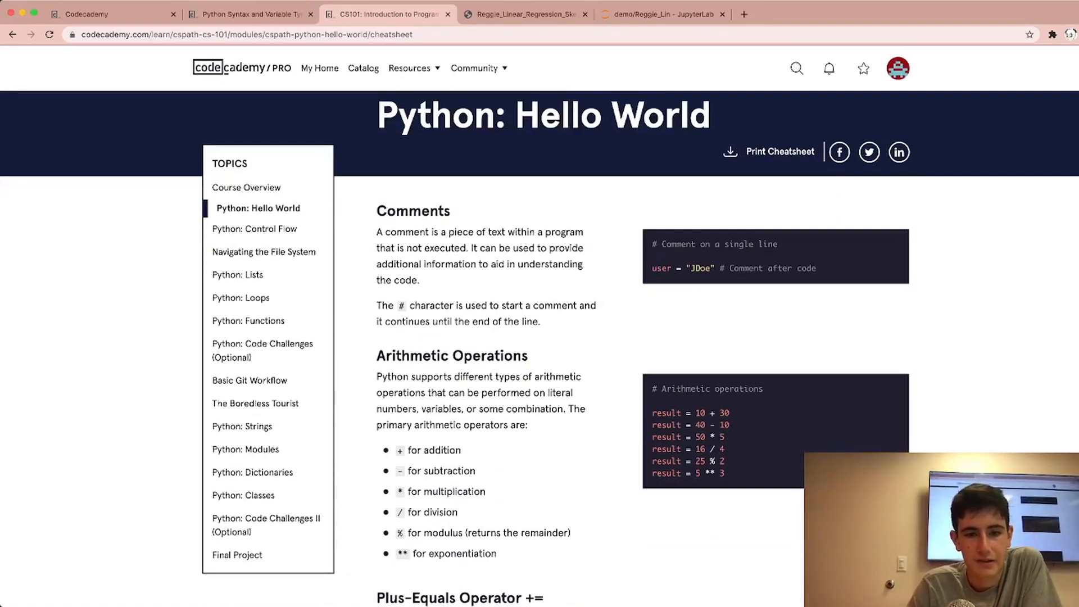
{"action": "scroll", "scroll_direction": "down", "scroll_amount": 3}
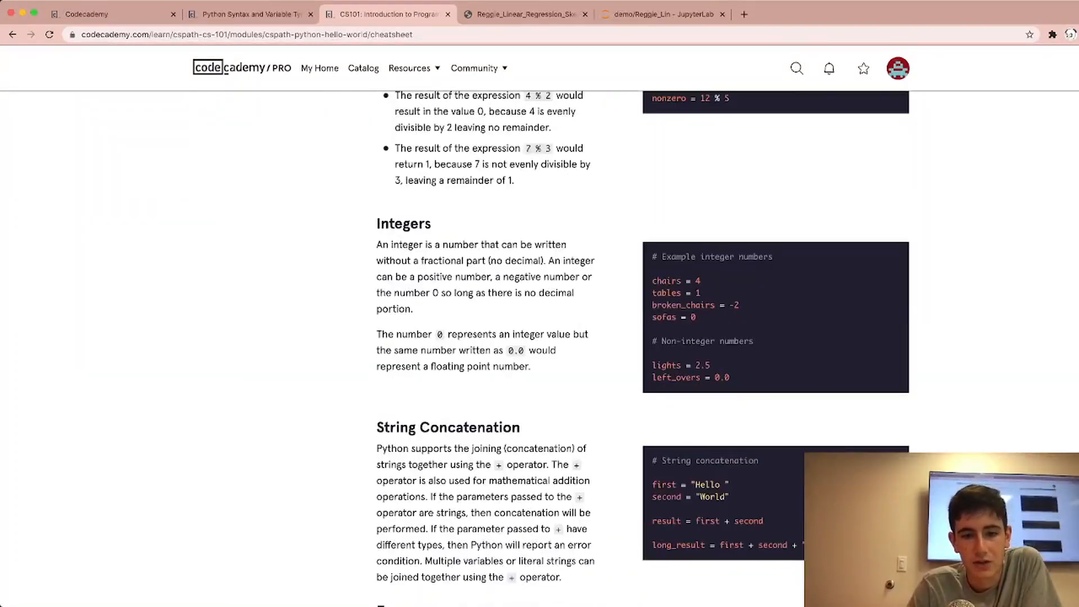
{"action": "scroll", "scroll_direction": "down", "scroll_amount": 3}
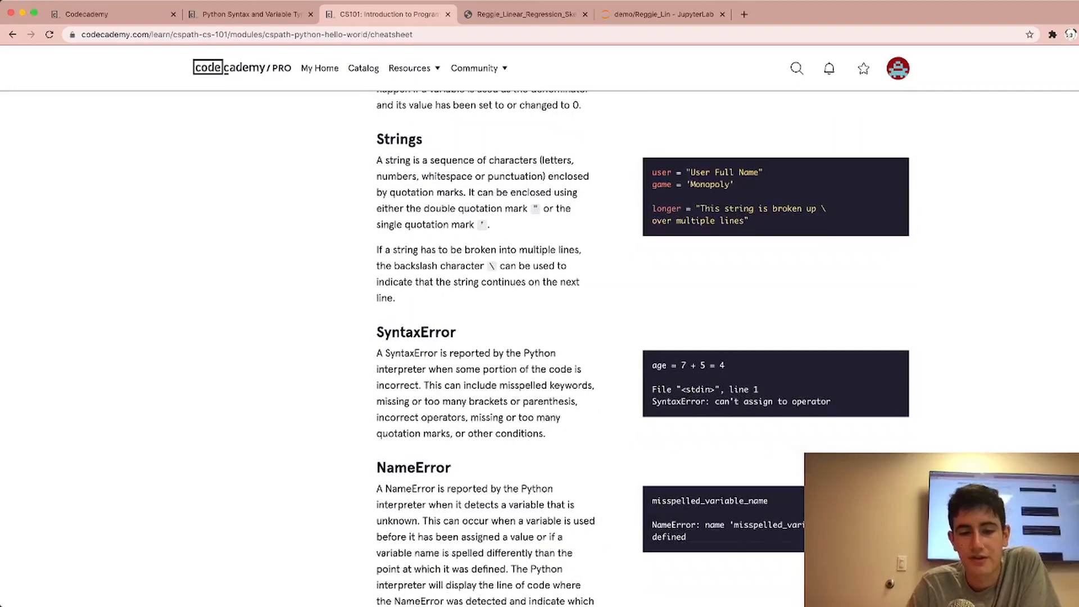
{"action": "scroll", "scroll_direction": "down", "scroll_amount": 3}
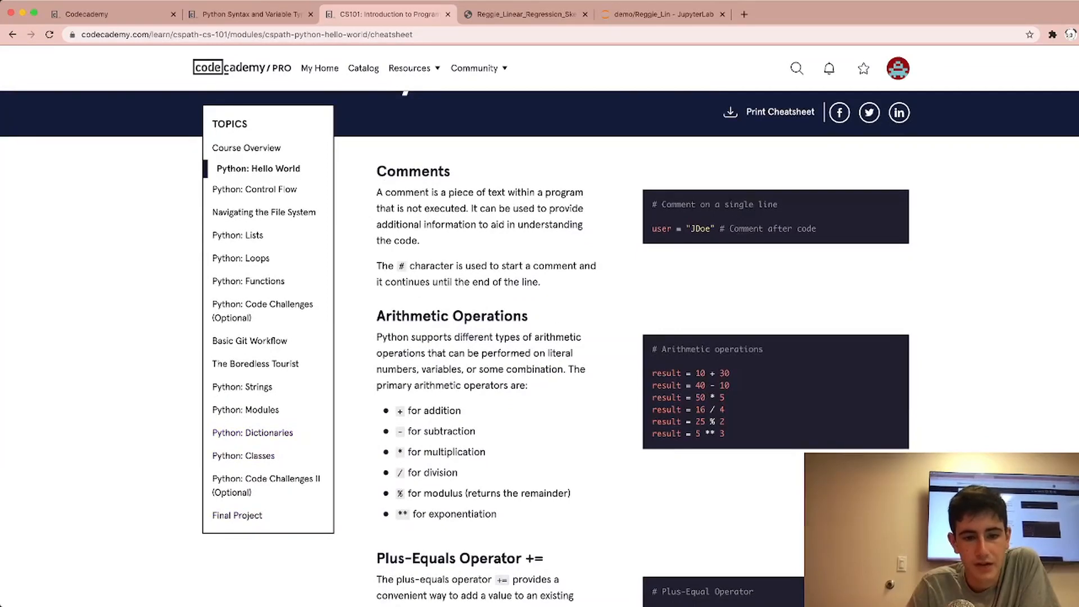
{"action": "mouse_move", "coordinate": [245, 409]}
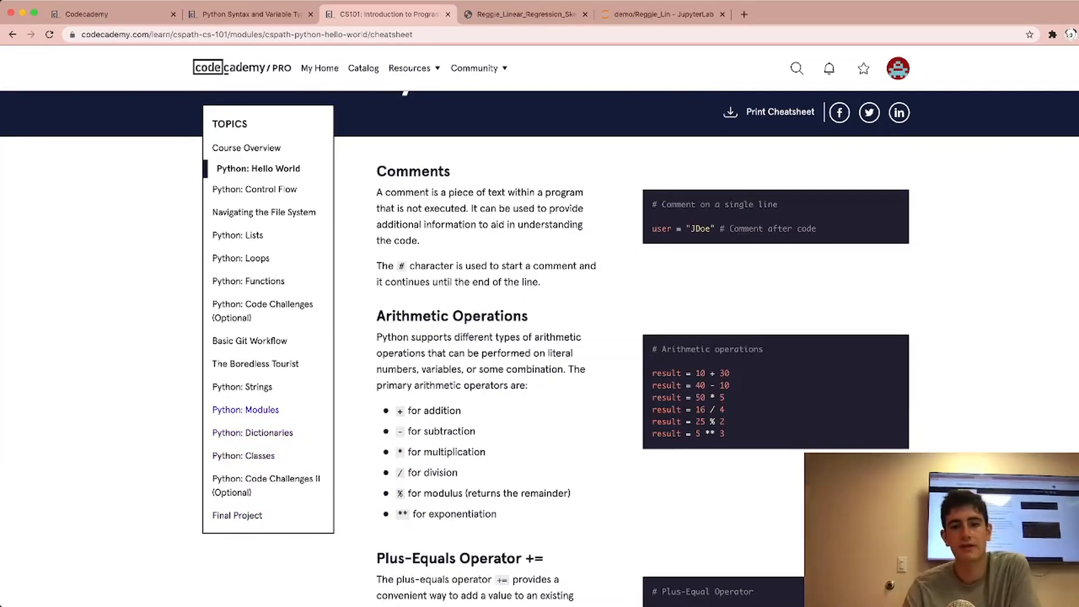